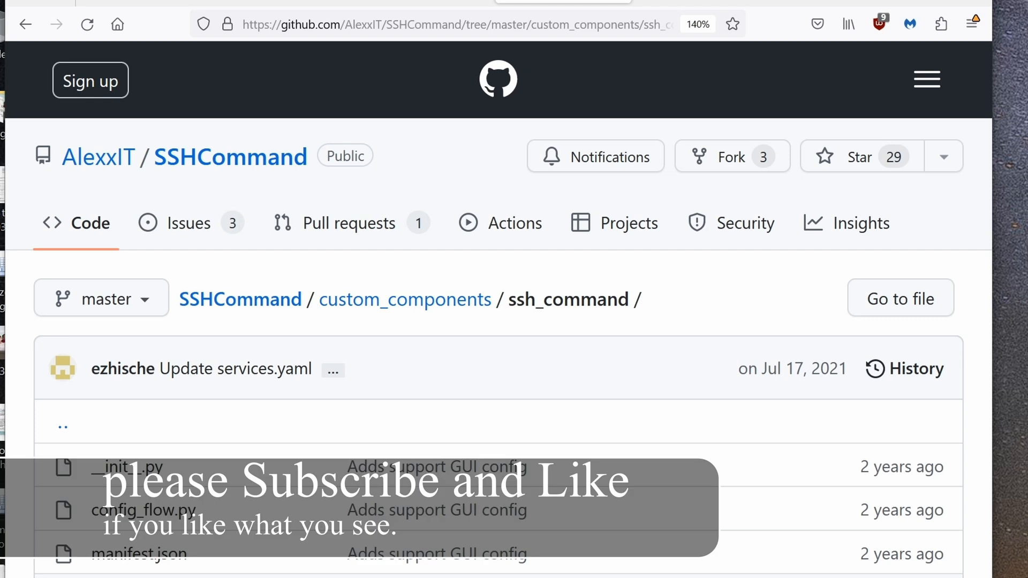
pyautogui.moveTo(719, 296)
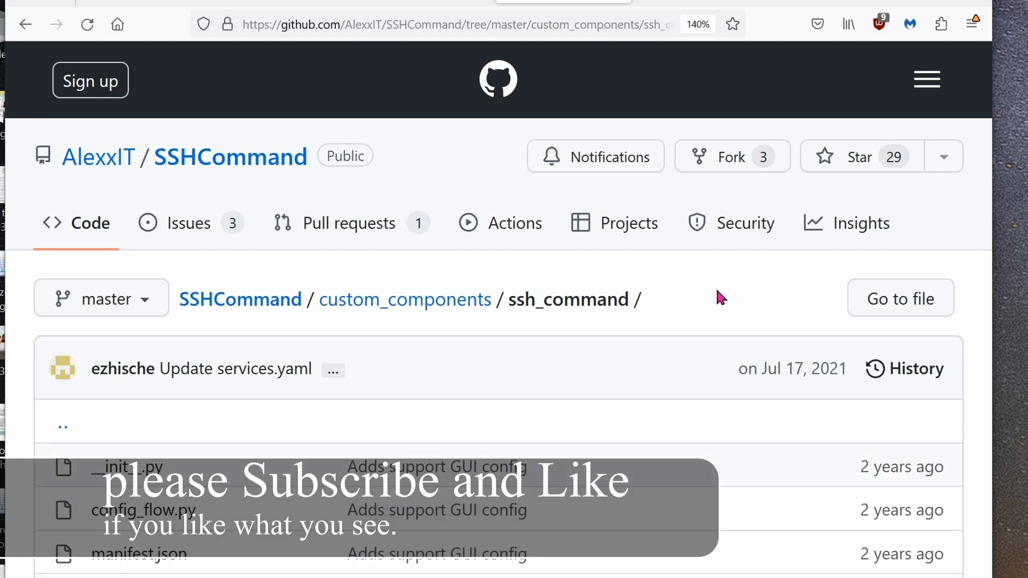
# Return to the SSHCommand repository's main page and show its Code download options
pyautogui.click(231, 156)
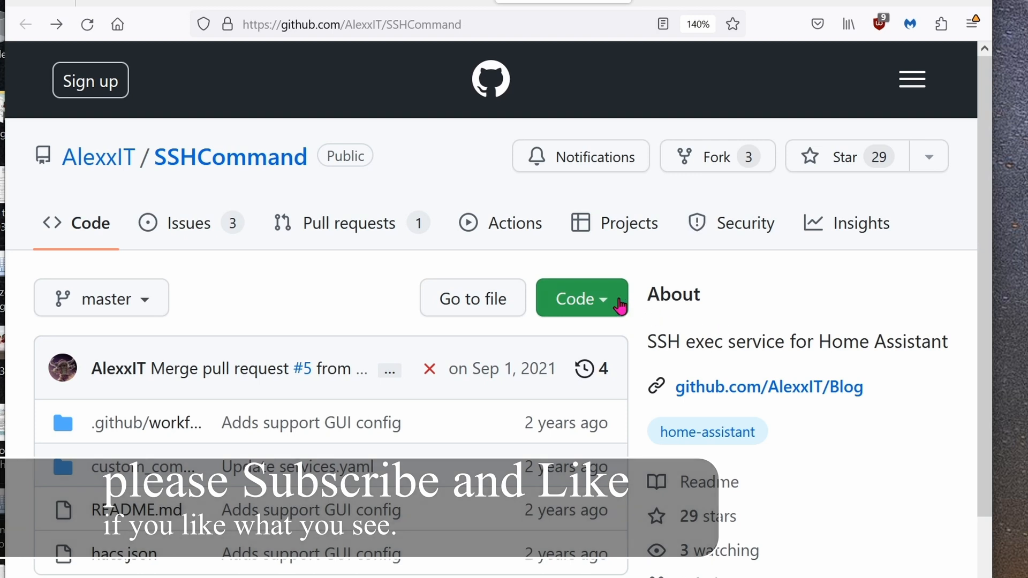
pyautogui.click(580, 298)
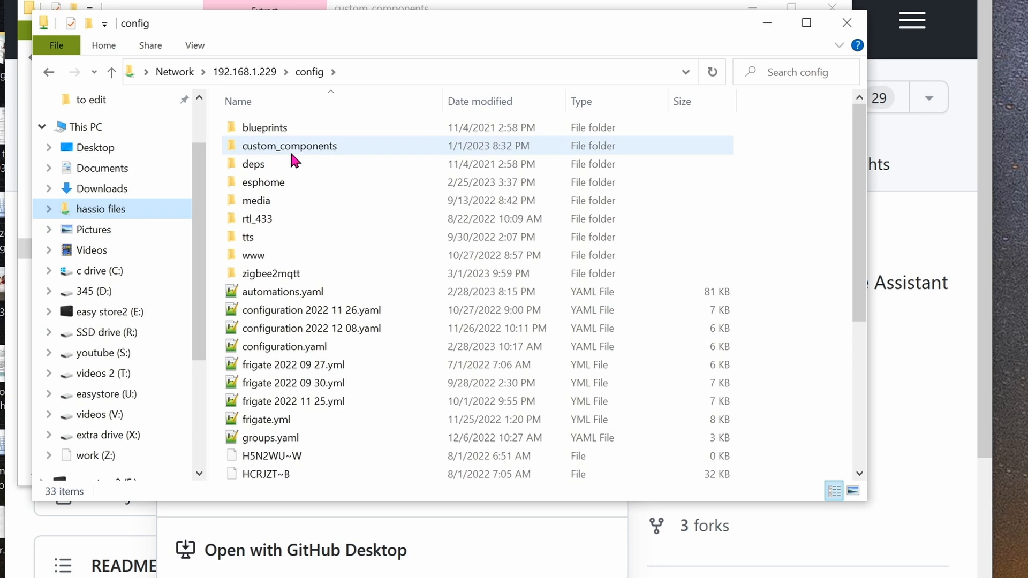
# Open the custom_components folder in the Home Assistant config share
pyautogui.doubleClick(290, 146)
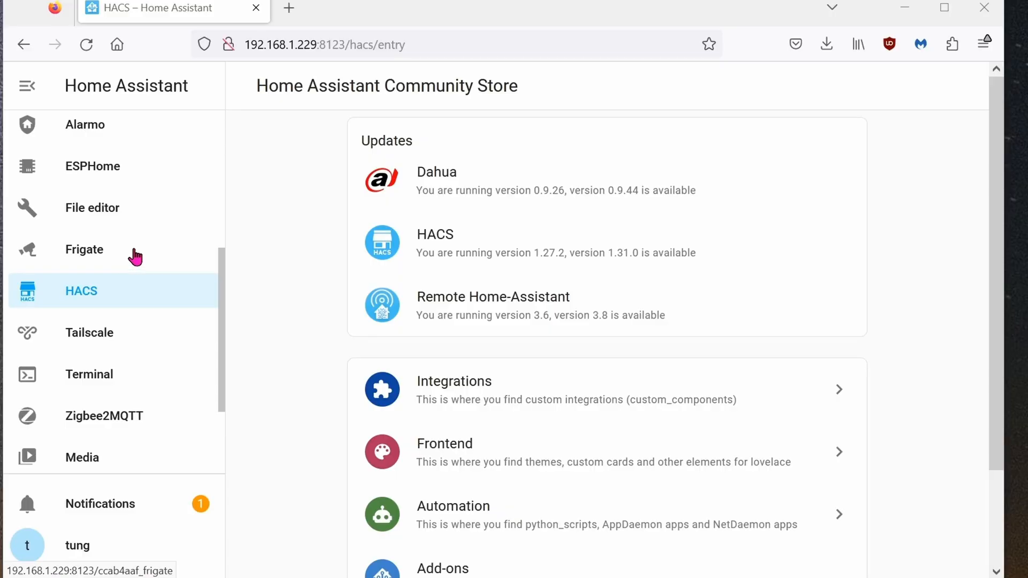
# From Settings start adding a new integration and search the brand list for 'ssh'
pyautogui.scroll(-3)
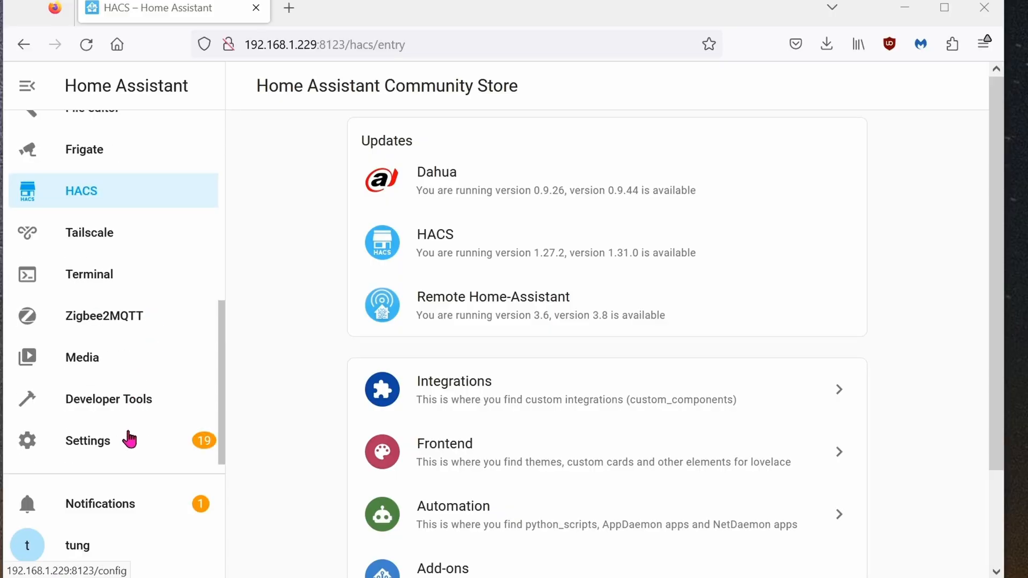
pyautogui.click(87, 440)
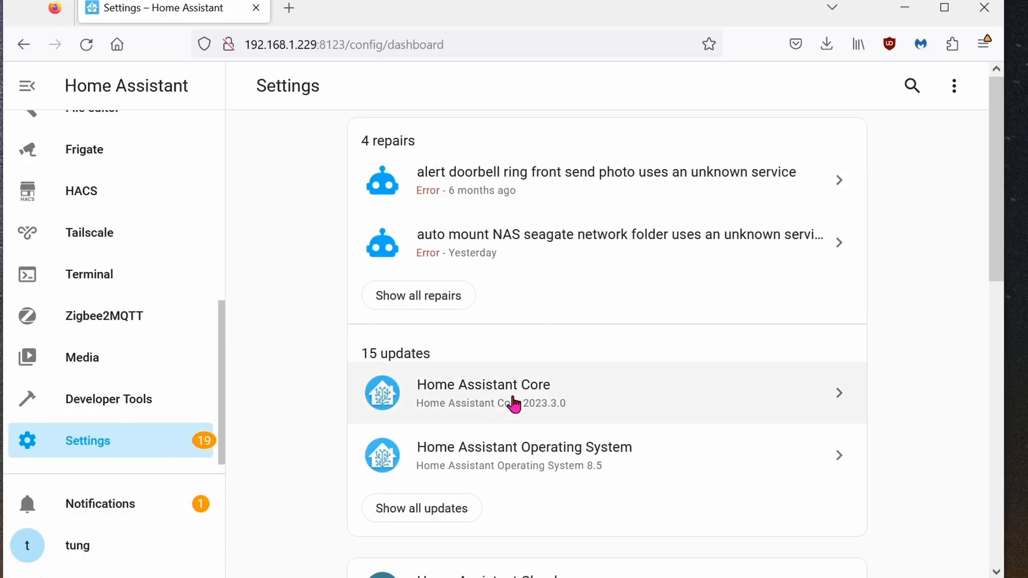
pyautogui.scroll(-3)
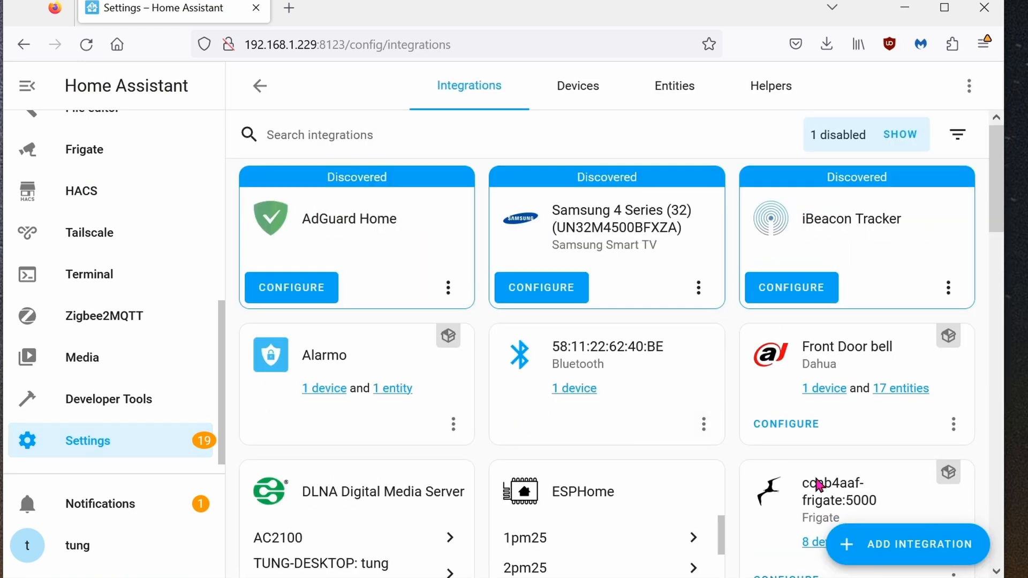
pyautogui.click(907, 544)
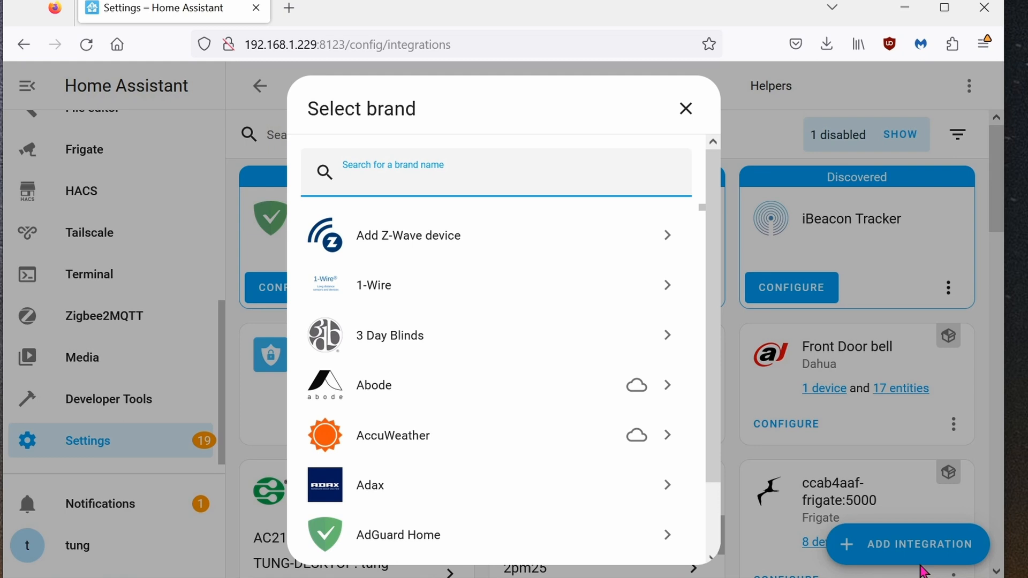
pyautogui.write('ssh')
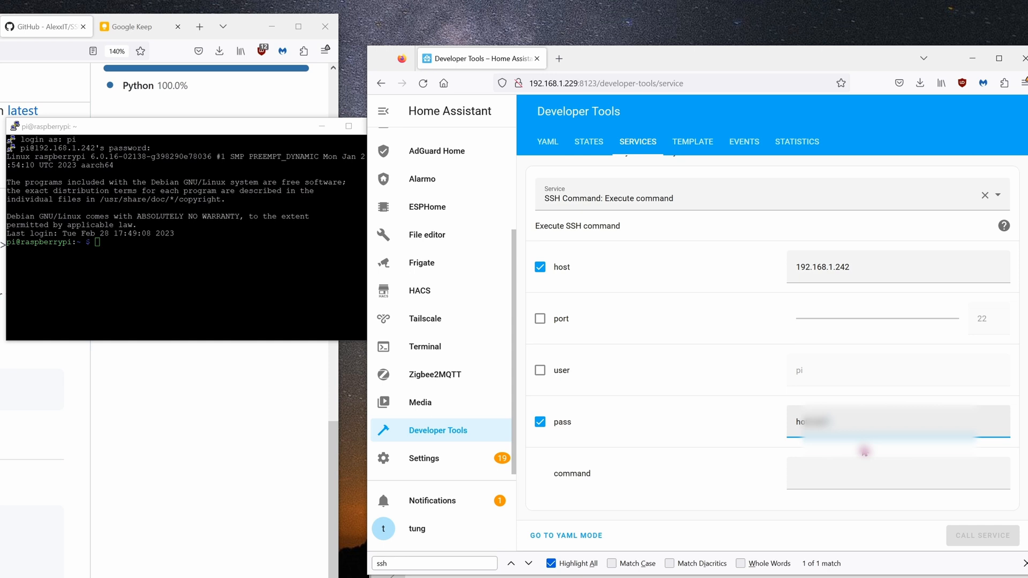
# Enter 'sudo reboot' as the SSH command, call it, then include user name pi in the call
pyautogui.click(892, 473)
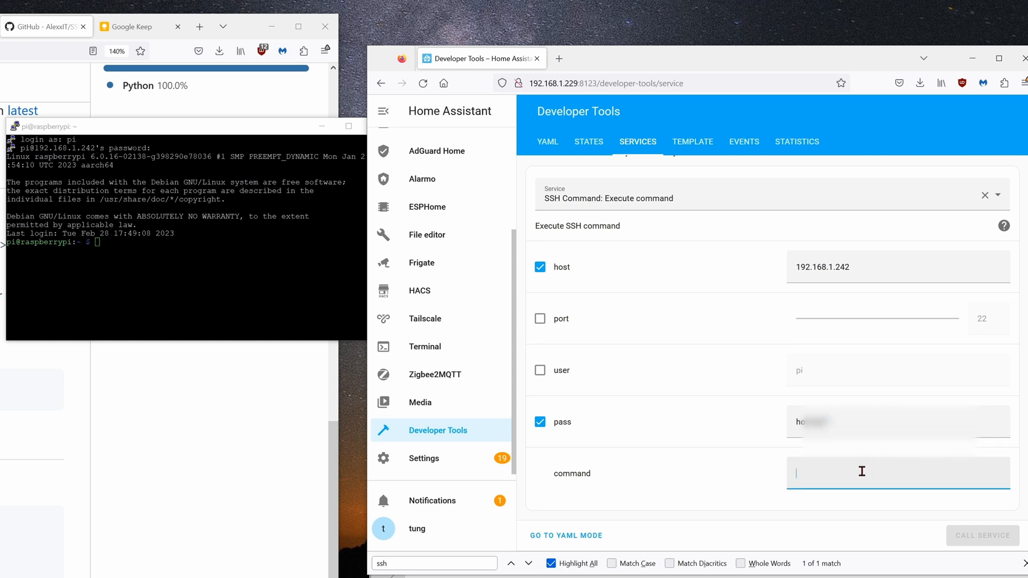
pyautogui.write('sud')
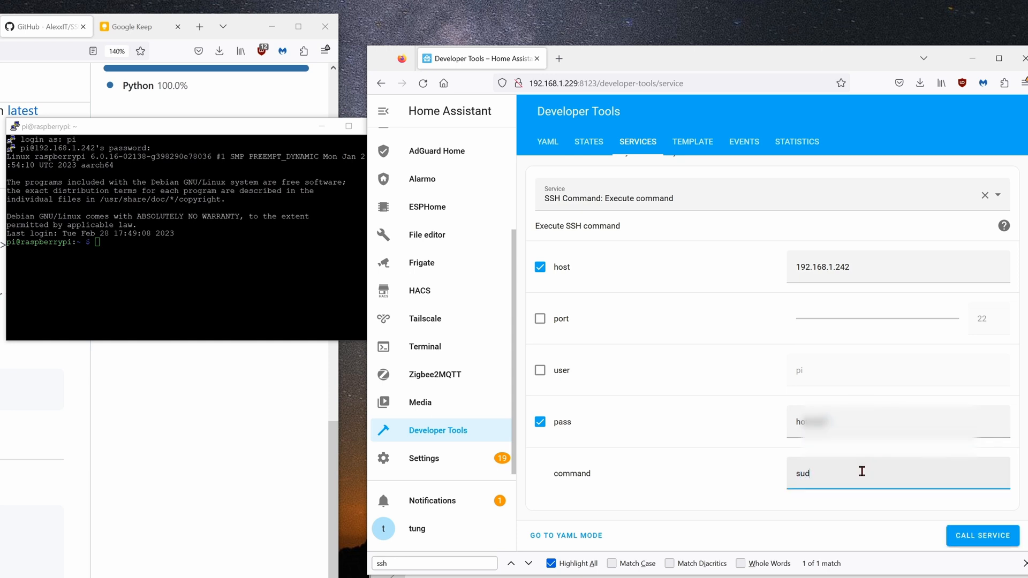
pyautogui.write('o reboo')
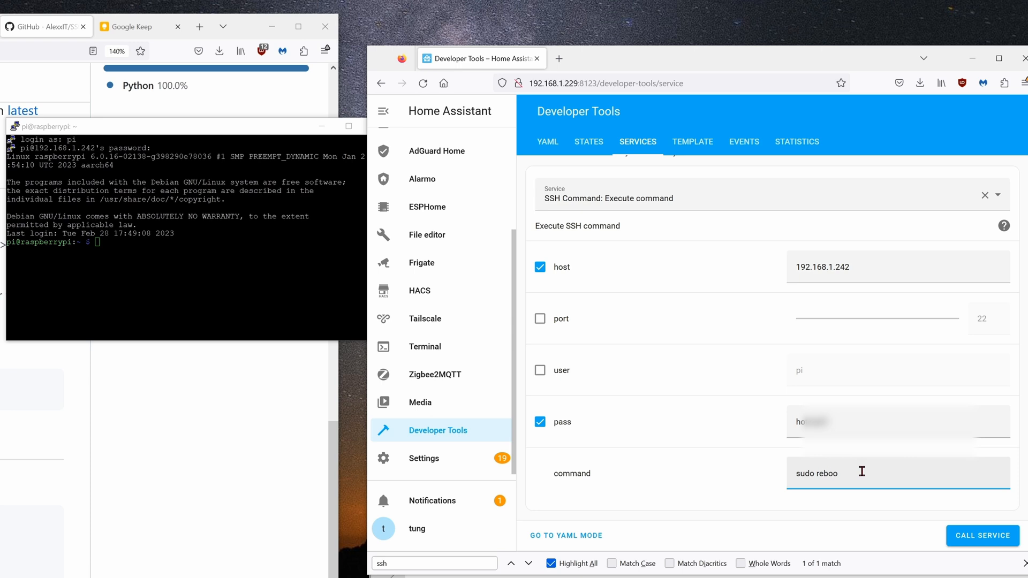
pyautogui.write('t')
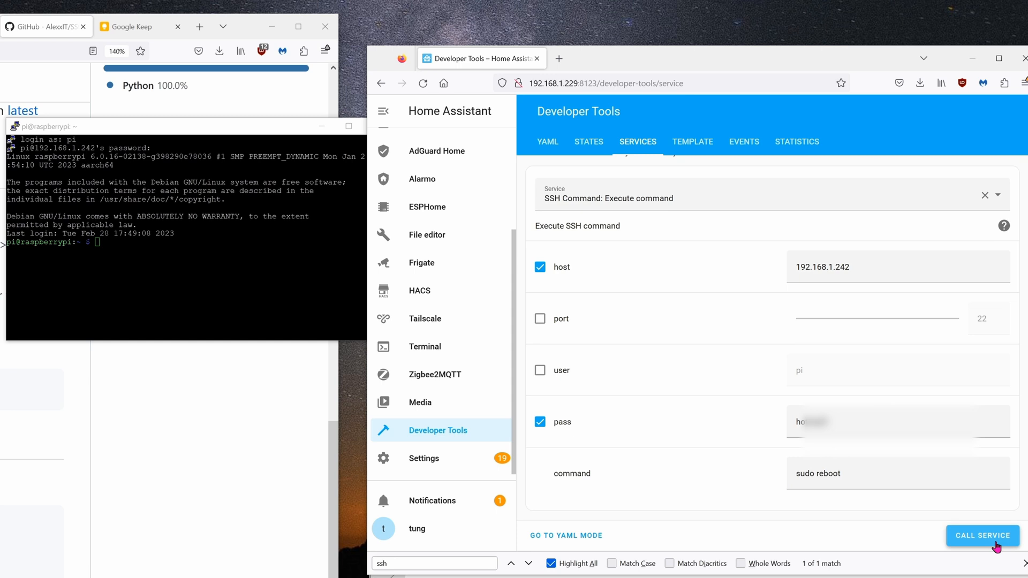
pyautogui.moveTo(941, 492)
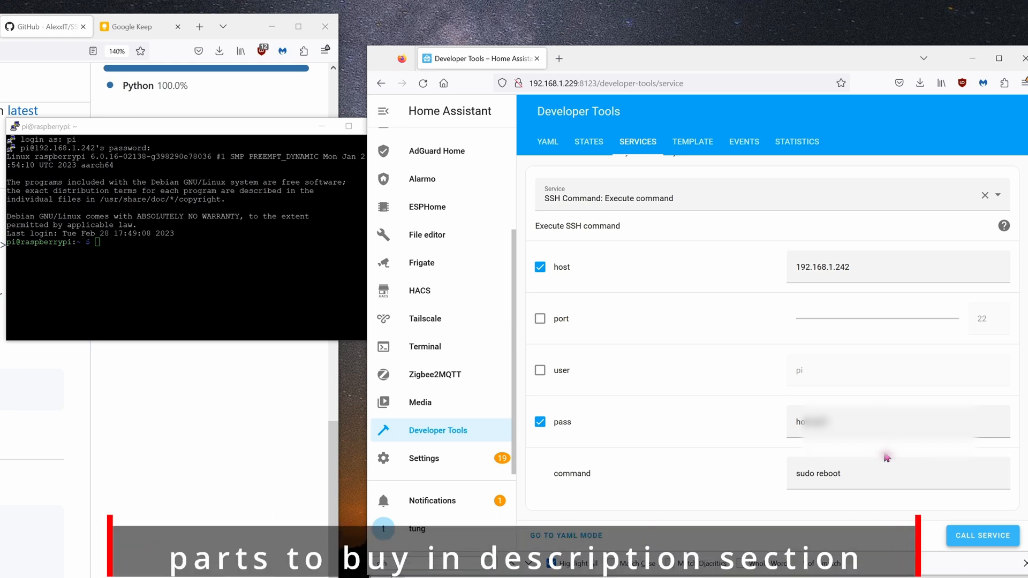
pyautogui.click(982, 535)
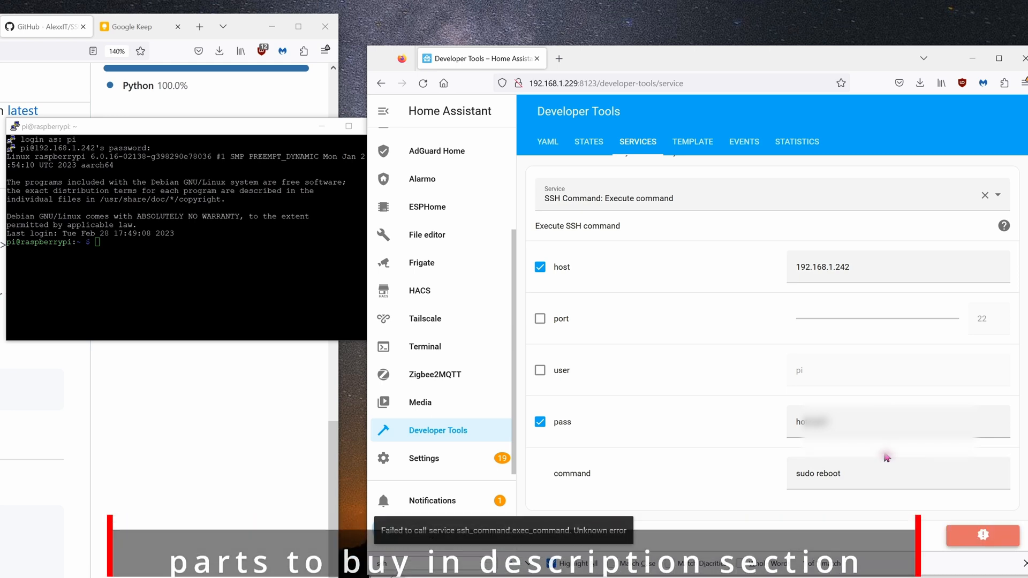
pyautogui.click(540, 370)
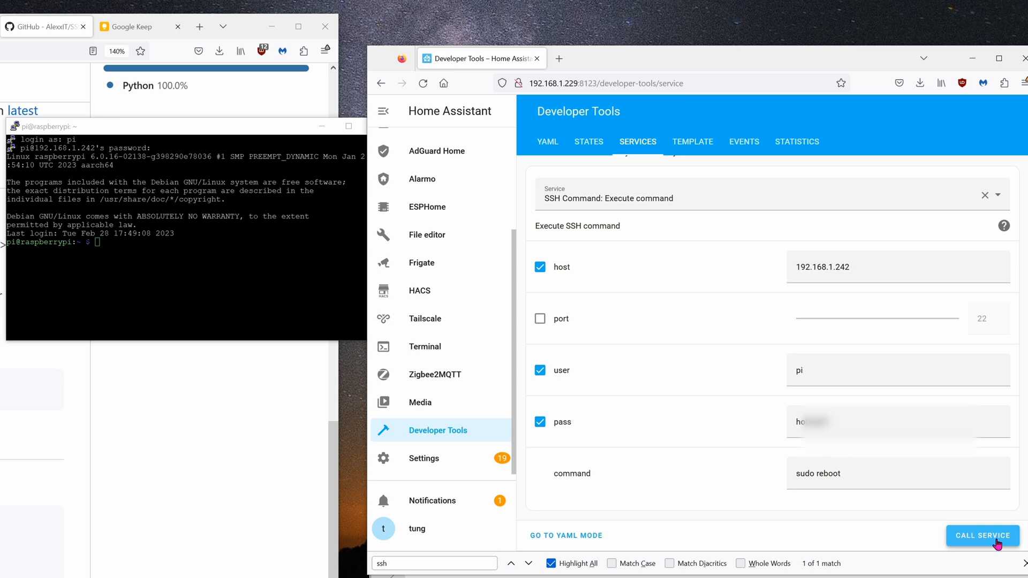
# Call the SSH service again to reboot the Pi, then return to the Overview dashboard
pyautogui.click(982, 535)
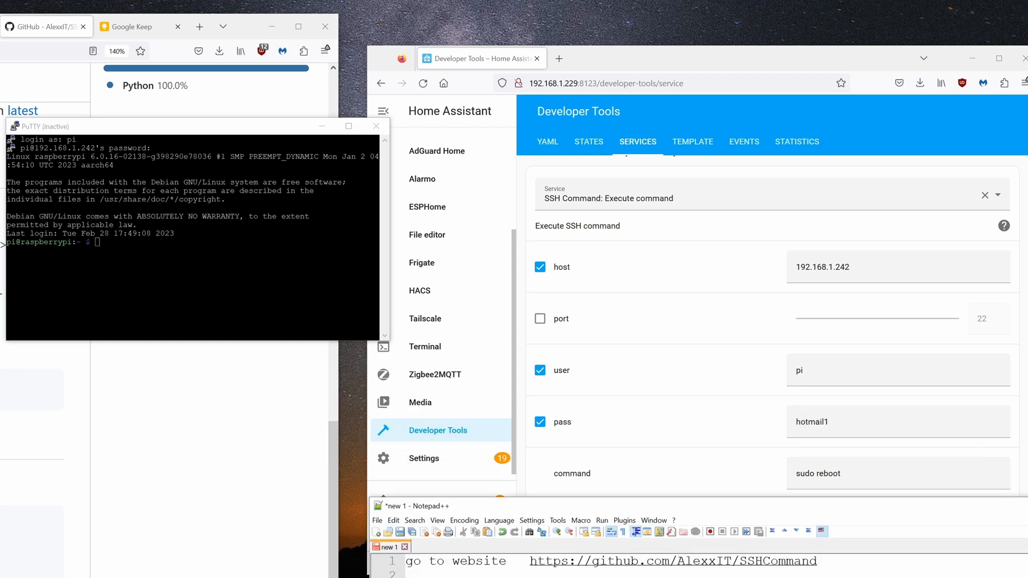
pyautogui.moveTo(643, 520)
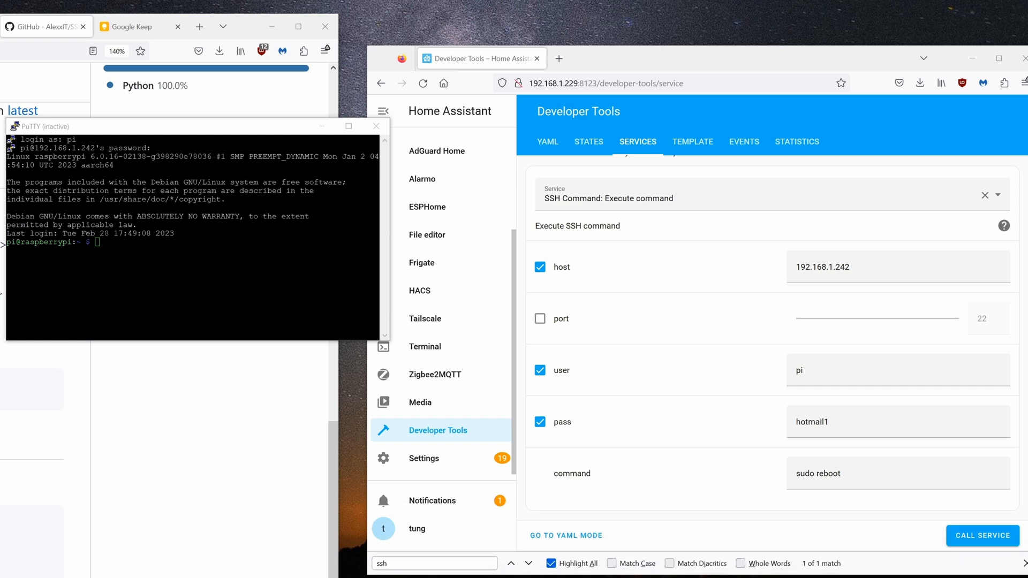
pyautogui.click(425, 144)
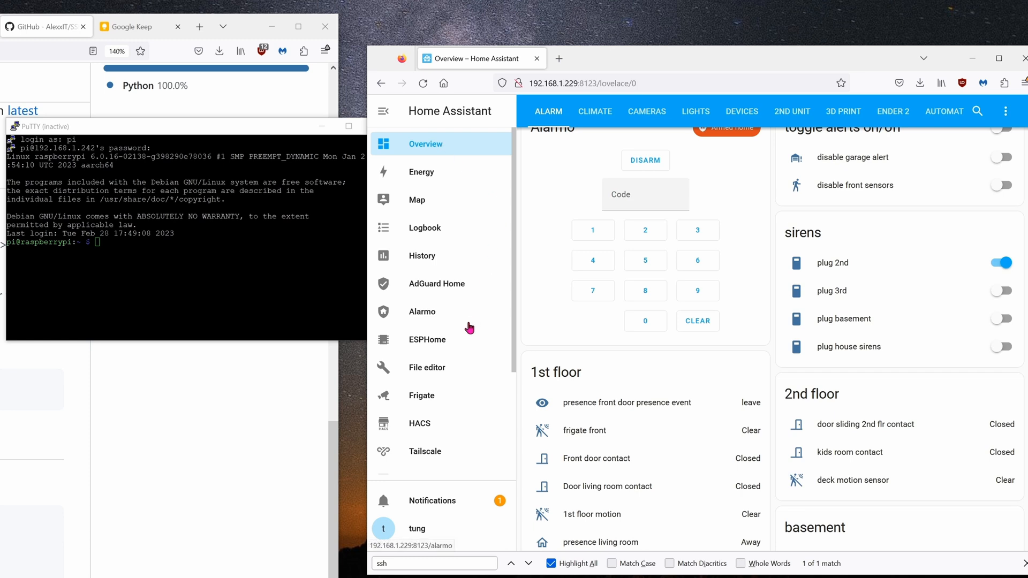
# From Settings go to Helpers and start creating a new helper
pyautogui.scroll(-3)
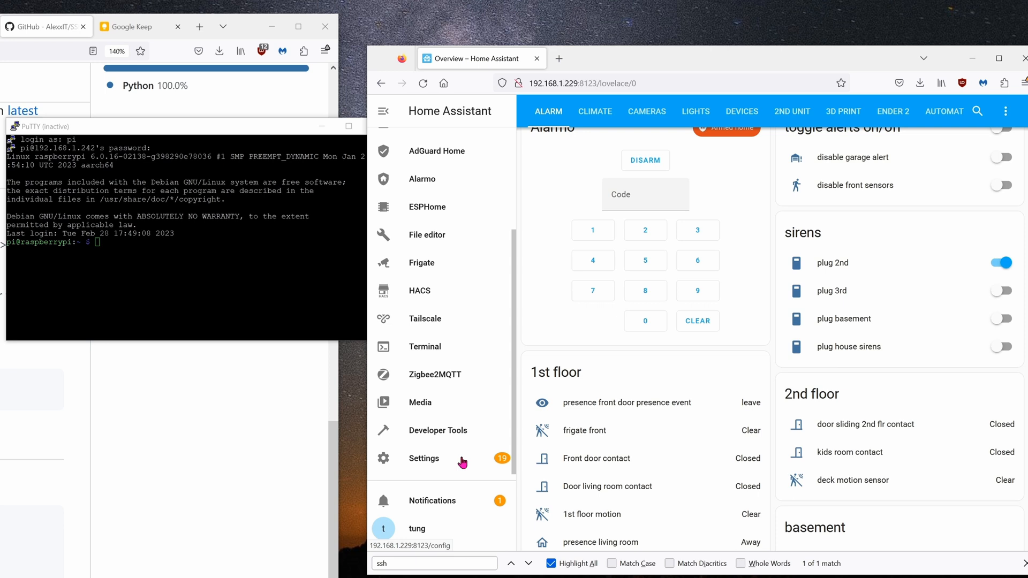
pyautogui.click(424, 458)
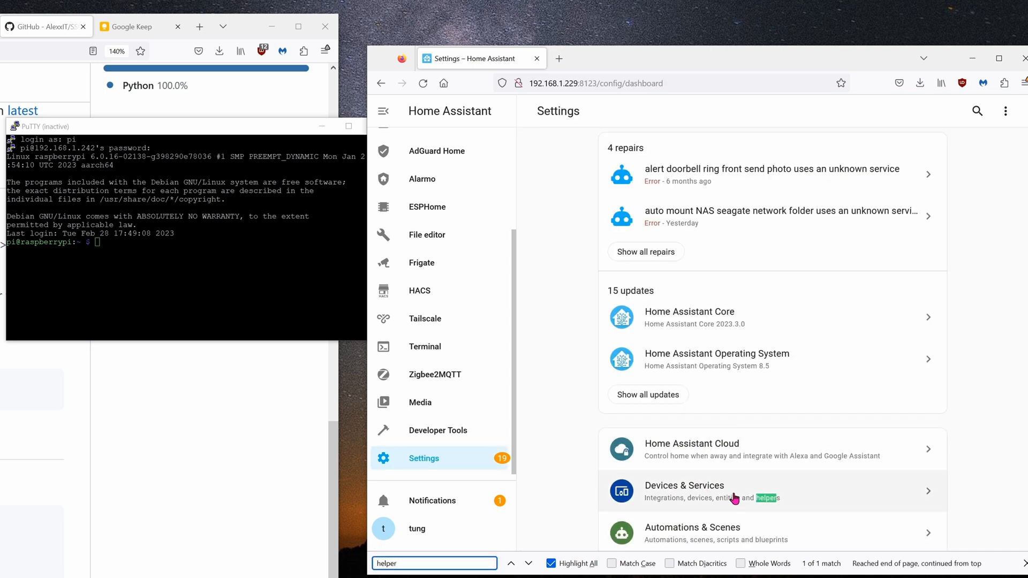
pyautogui.click(683, 490)
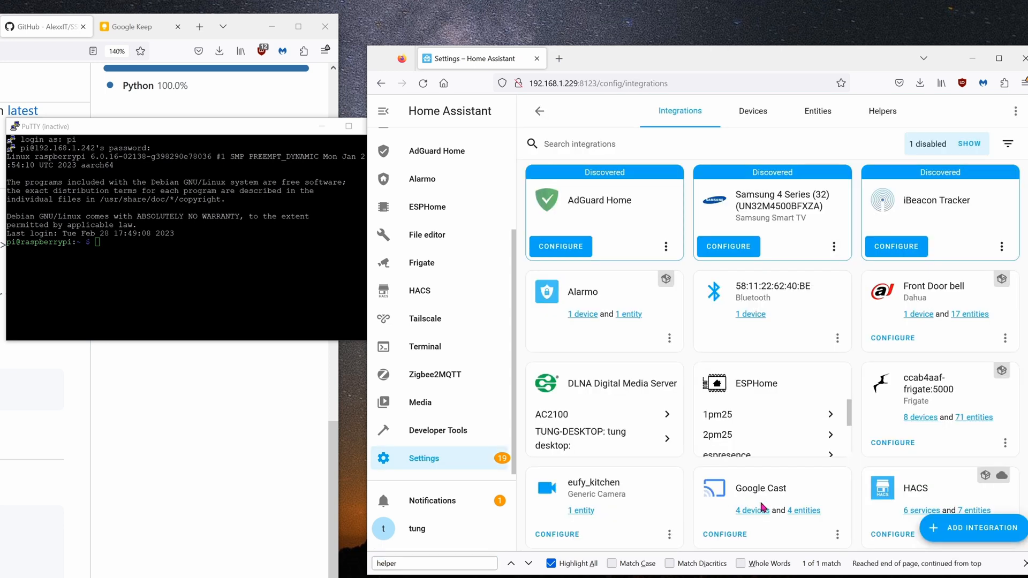
pyautogui.moveTo(882, 110)
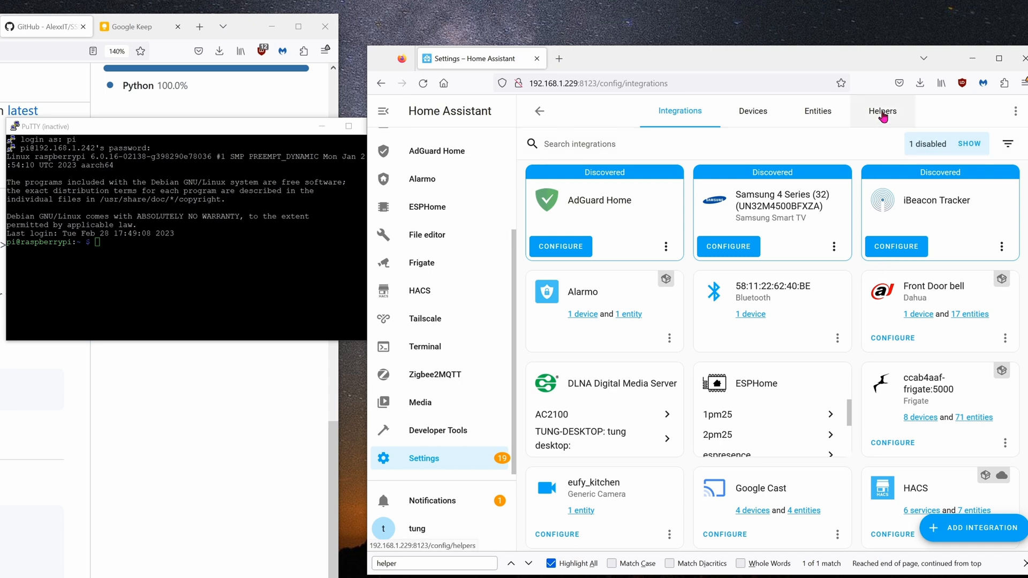
pyautogui.click(882, 111)
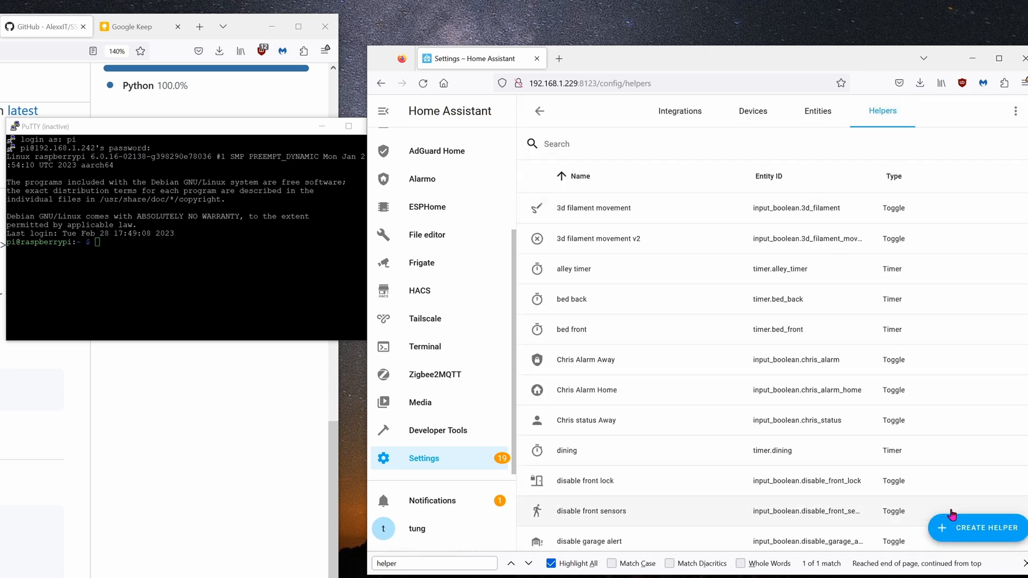
pyautogui.click(980, 528)
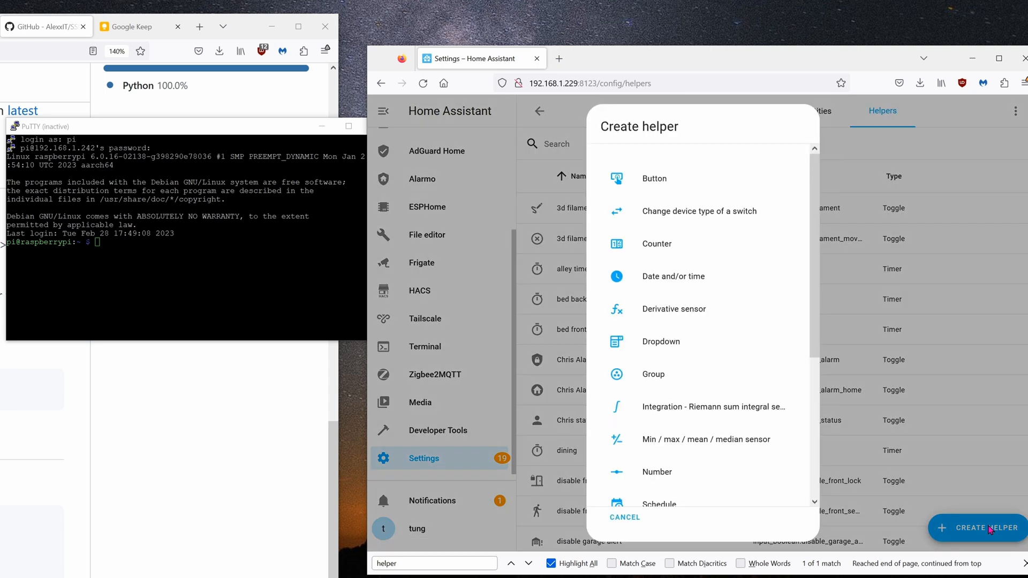
# Choose a Button helper and name it 'libre power'
pyautogui.click(653, 179)
pyautogui.write('slideshow')
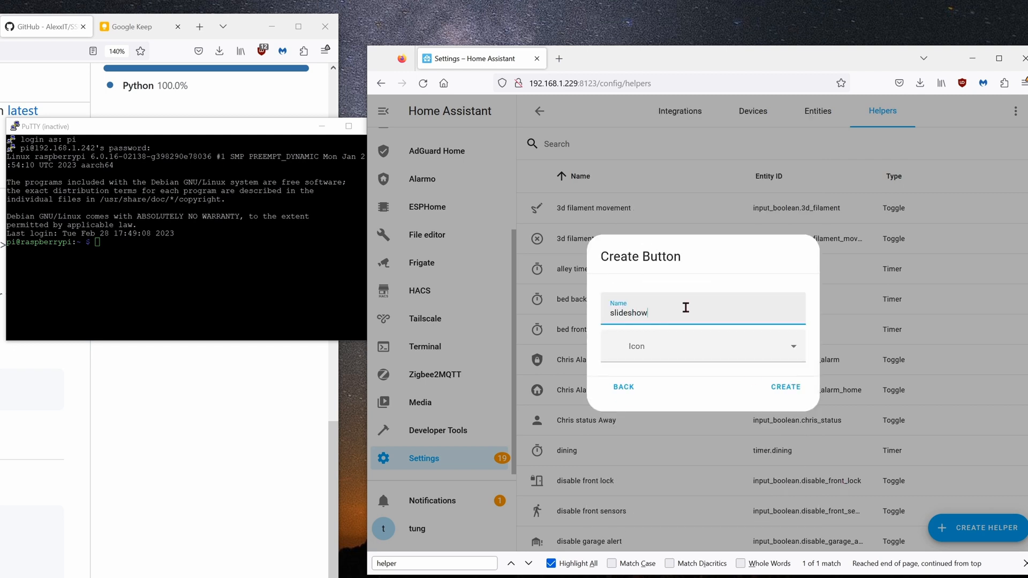
pyautogui.write('TV')
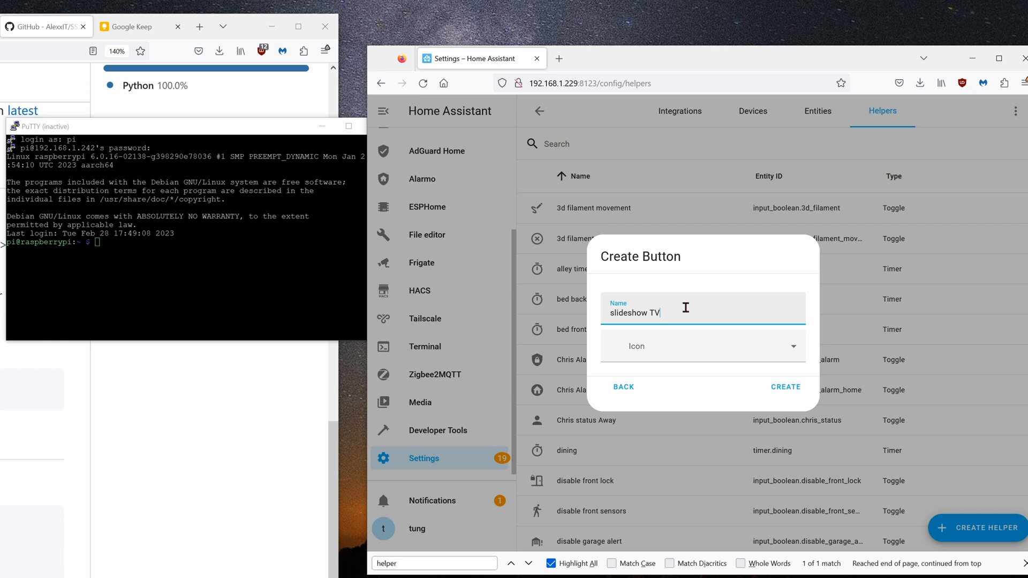
pyautogui.press('BackSpace')
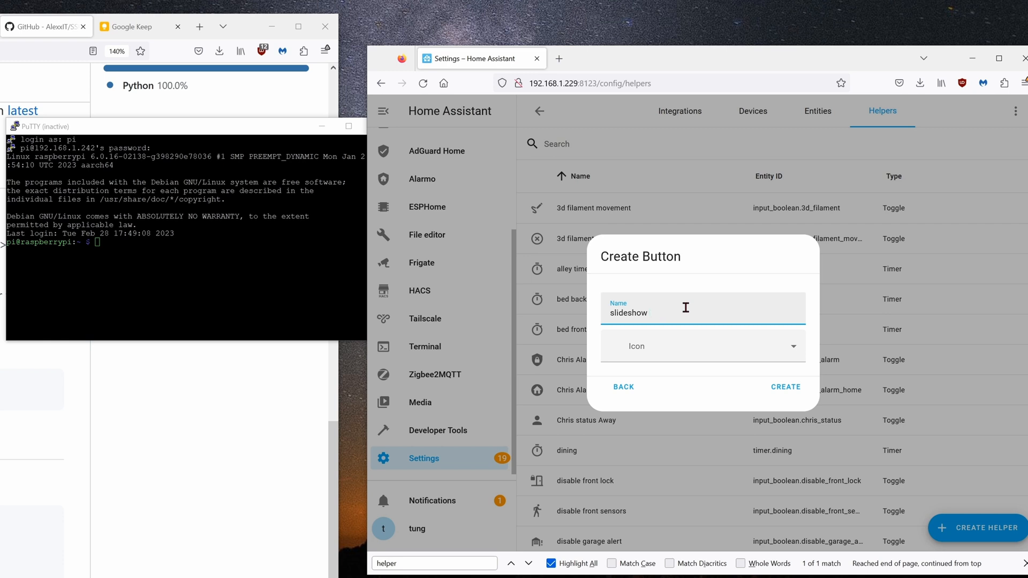
pyautogui.write('lib')
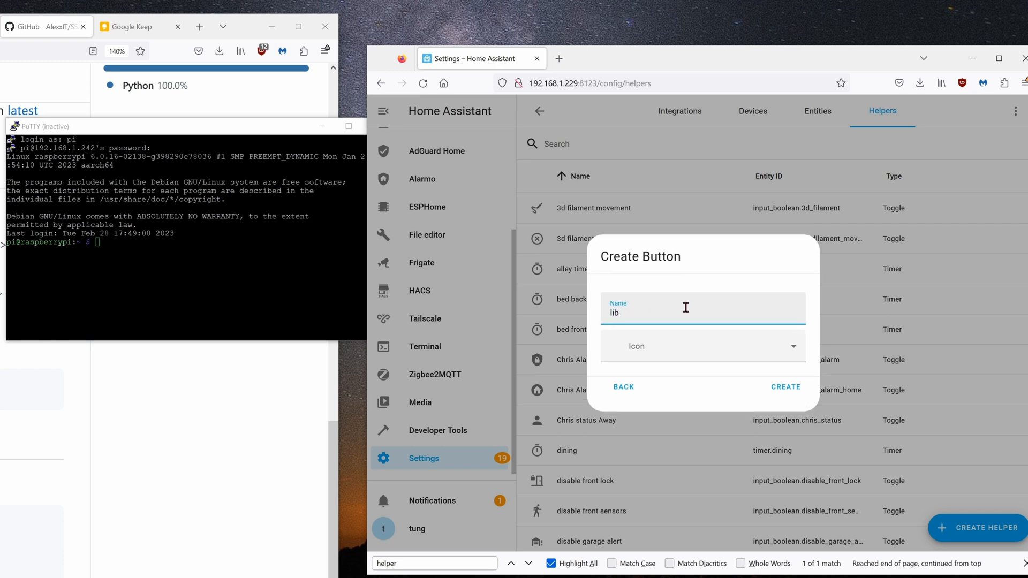
pyautogui.write('re slideshow')
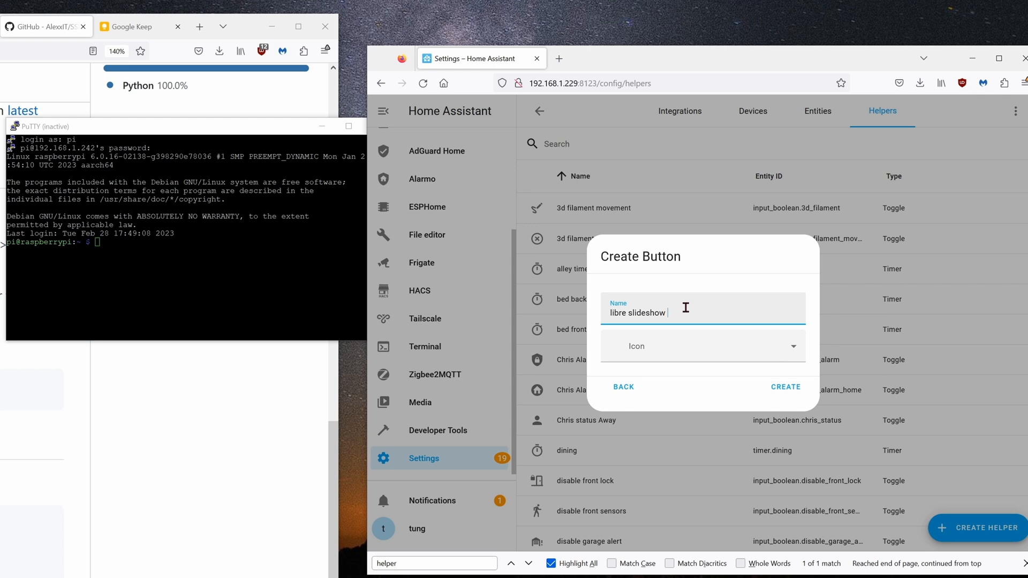
pyautogui.press('Backspace')
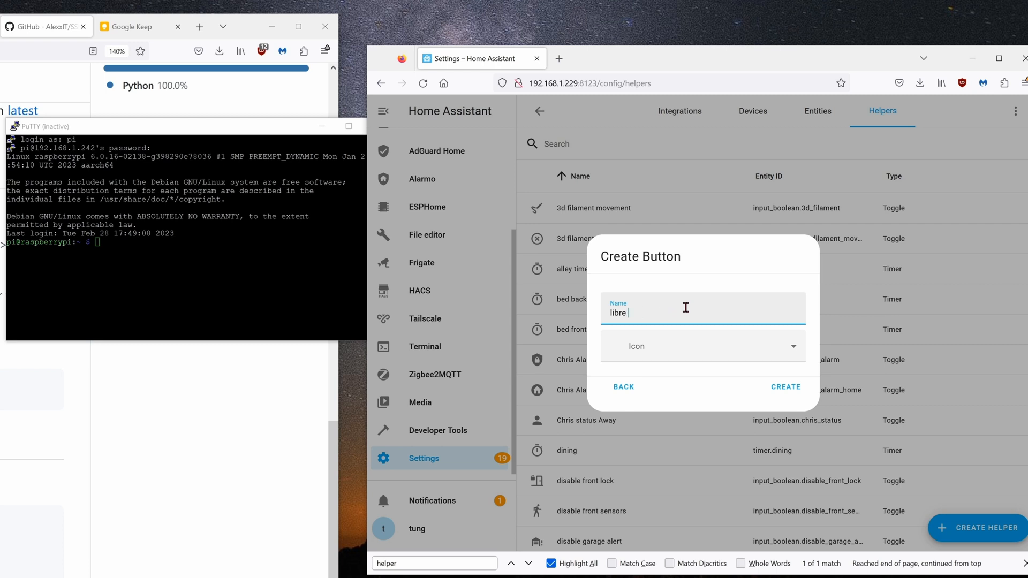
pyautogui.write('power')
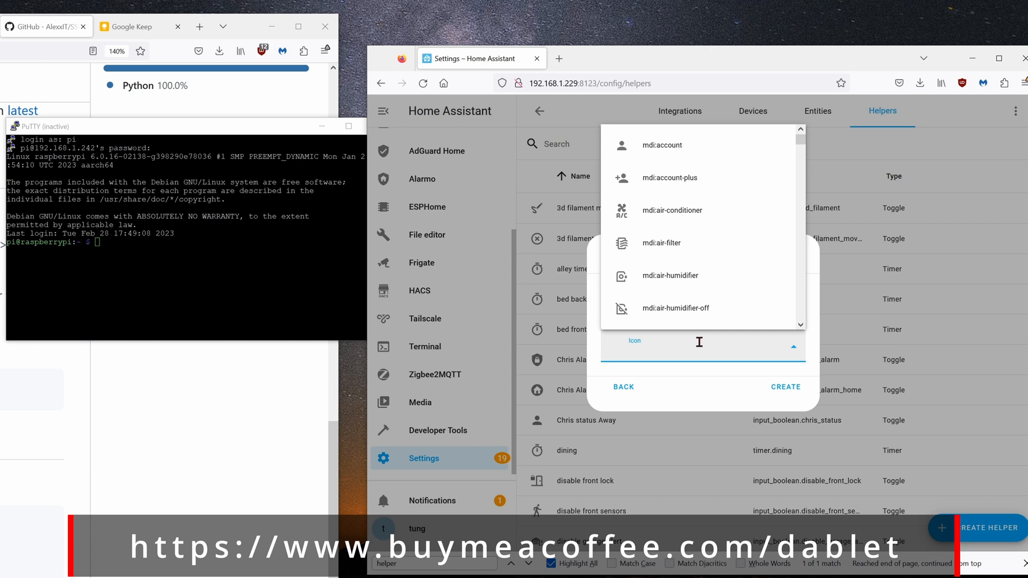
# Pick the mdi:desktop-classic icon via a 'computer' search and create the helper
pyautogui.write('computer')
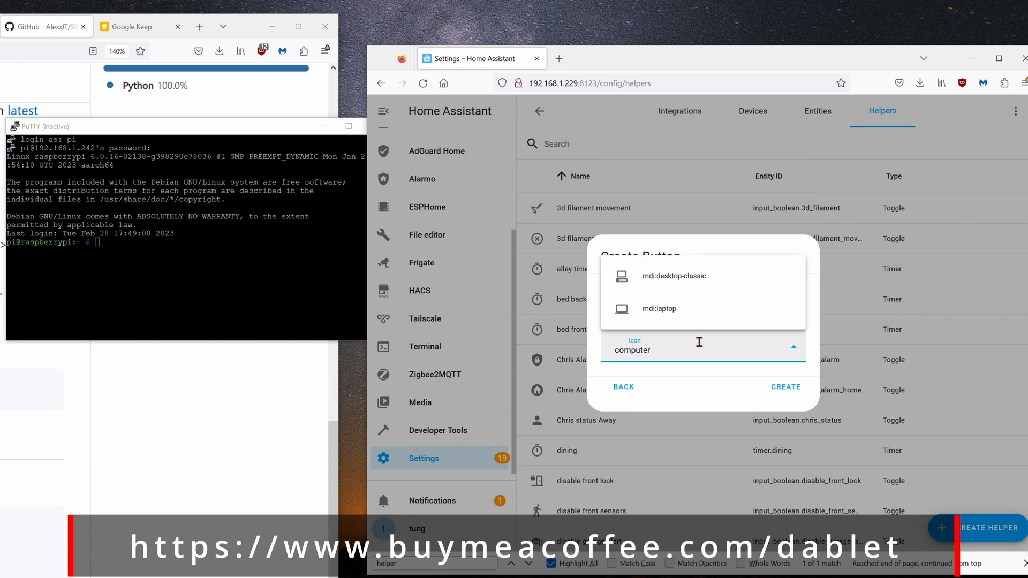
pyautogui.click(673, 277)
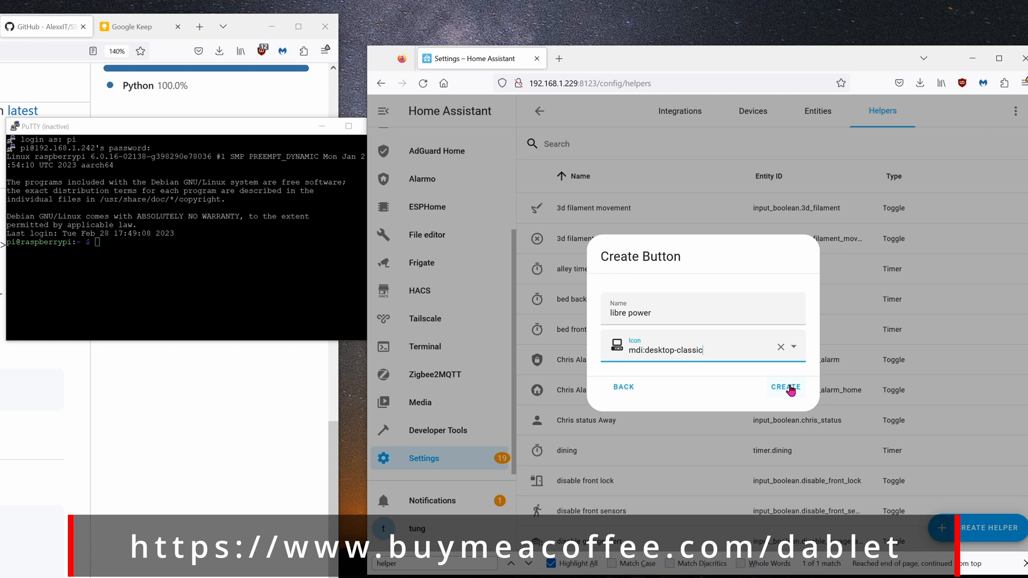
pyautogui.click(785, 386)
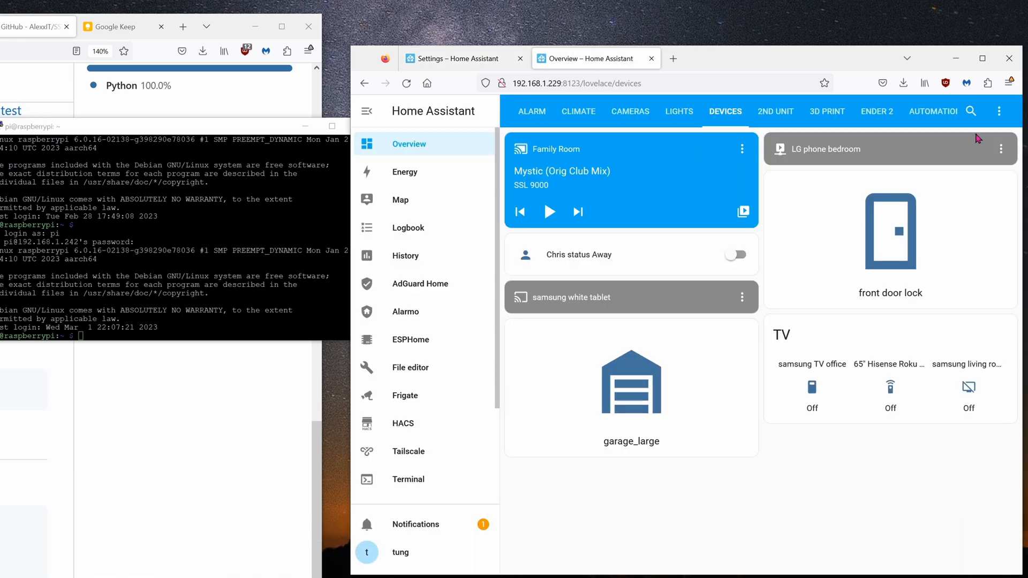
# Edit the dashboard's TV glance card to include the libre power entity and finish editing
pyautogui.click(1000, 111)
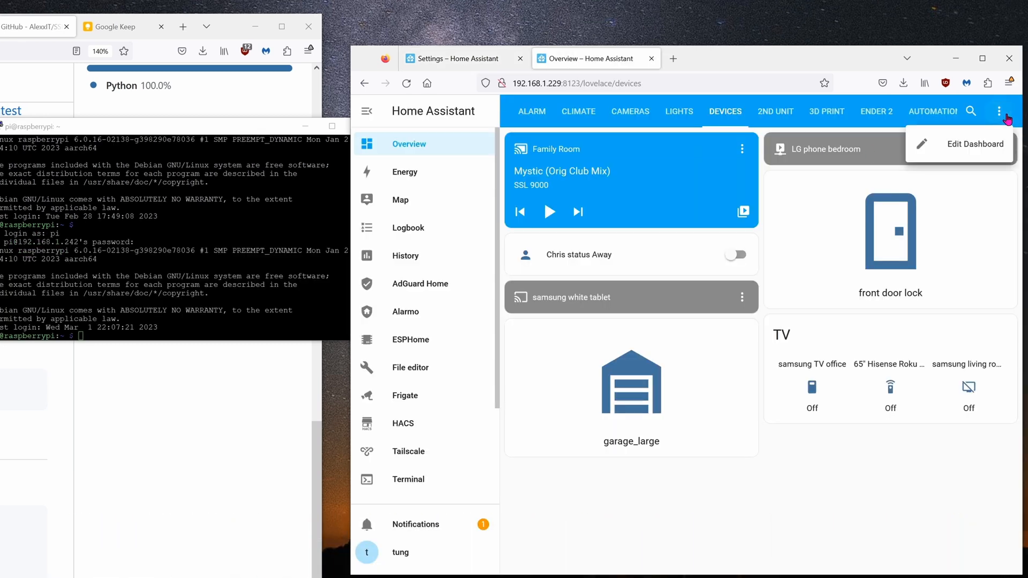
pyautogui.click(975, 144)
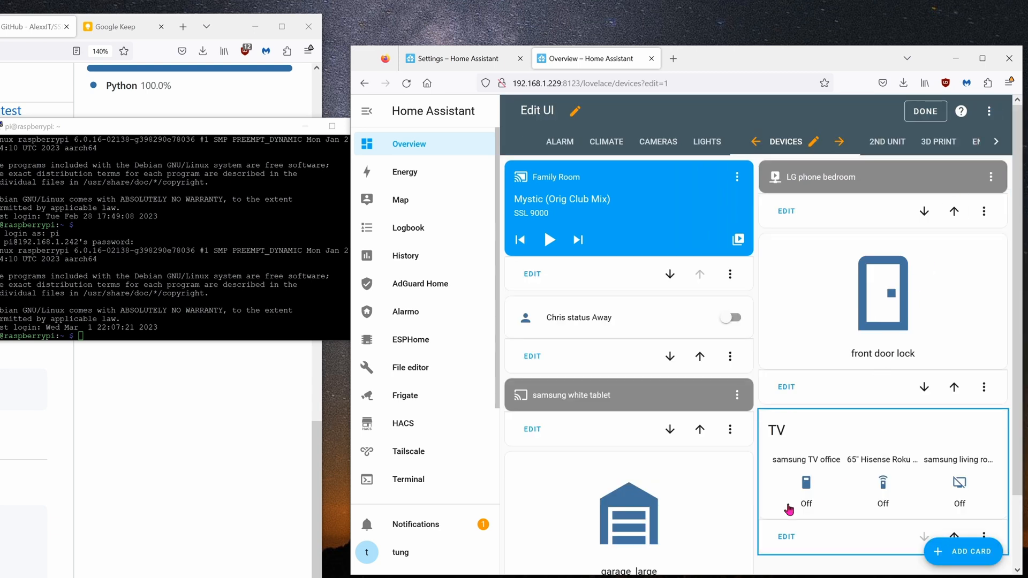
pyautogui.click(785, 536)
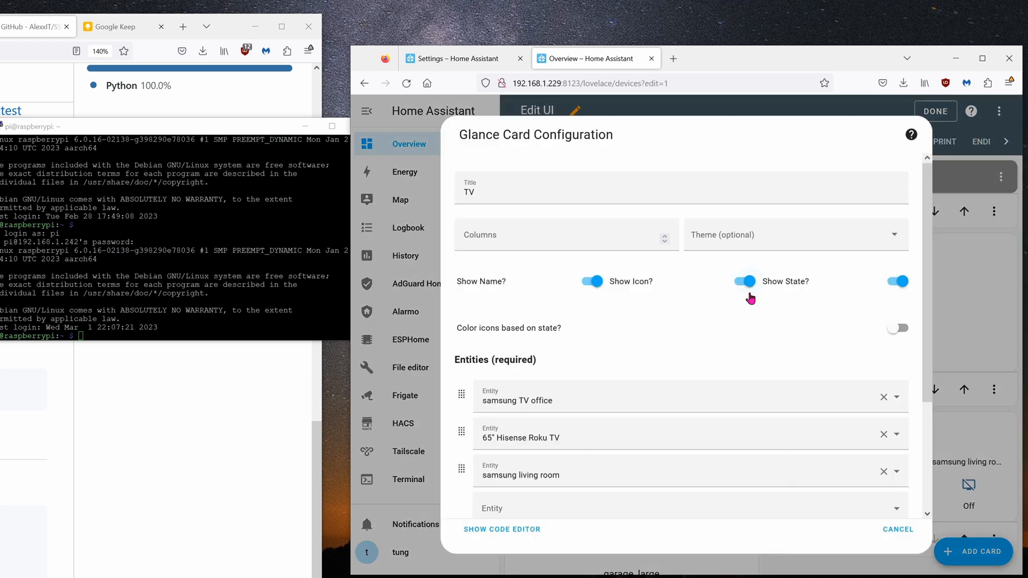
pyautogui.scroll(-3)
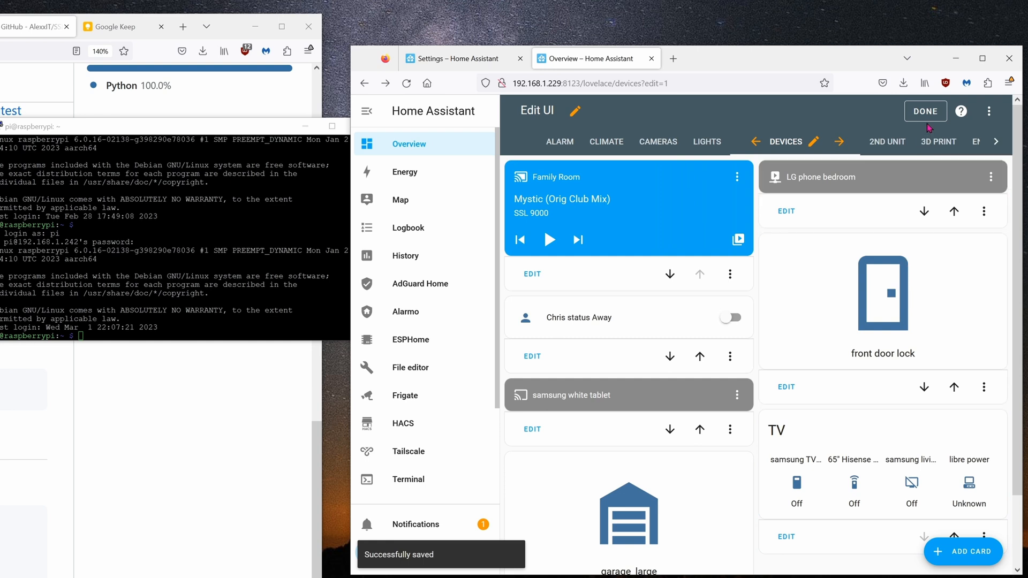
pyautogui.click(924, 110)
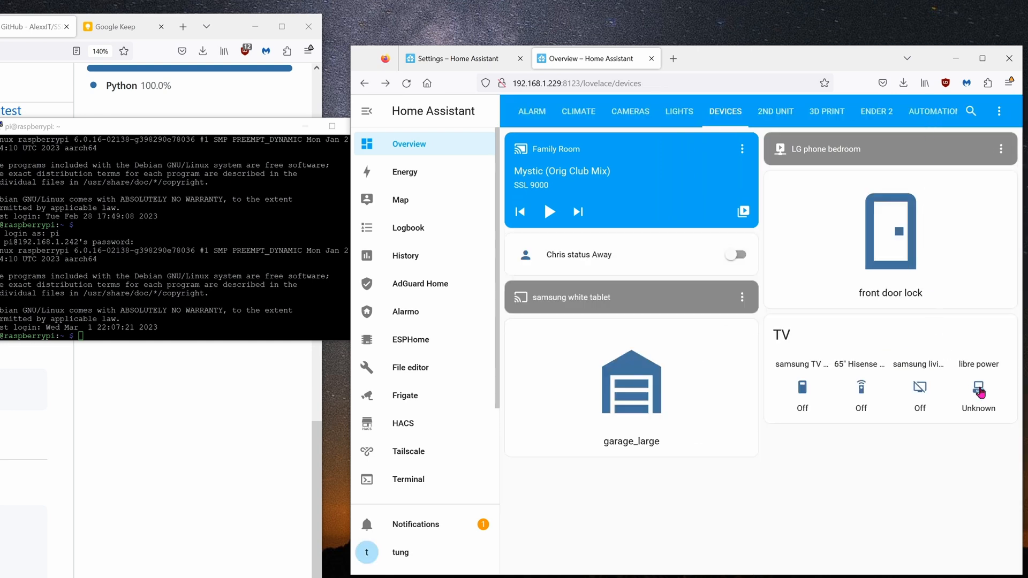
# Press the libre power button from its entity dialog so the logbook records it
pyautogui.click(978, 386)
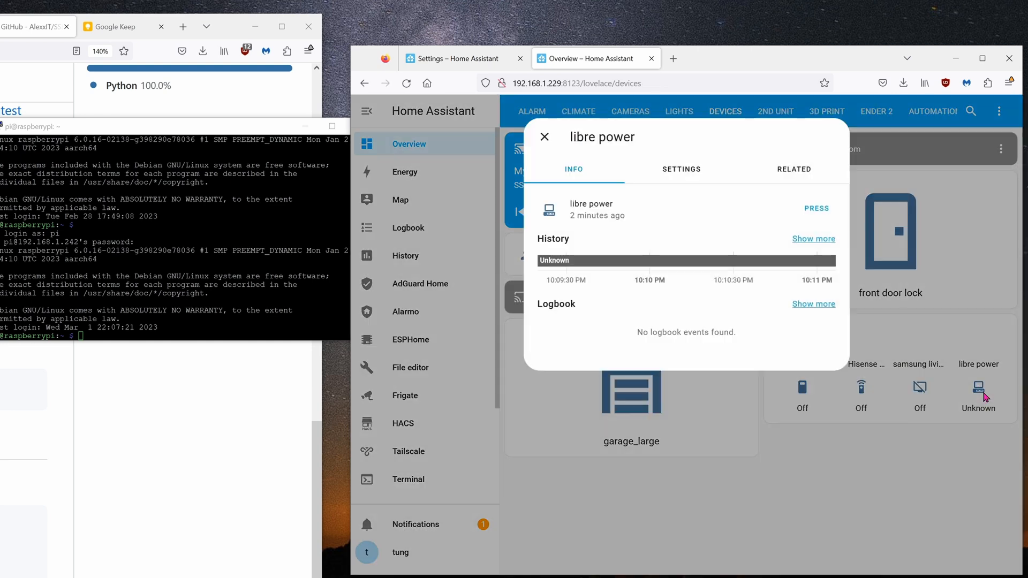
pyautogui.moveTo(762, 231)
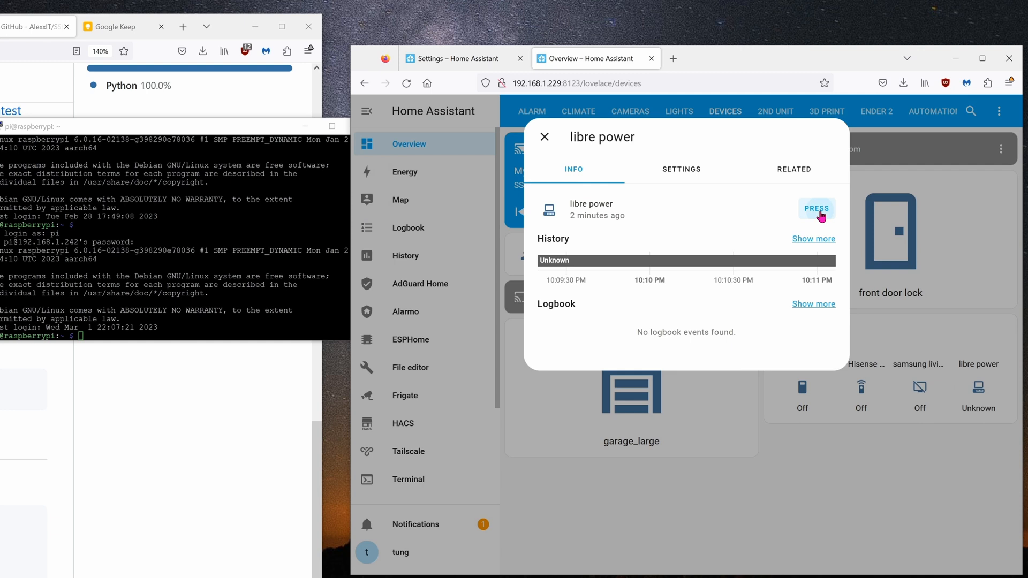
pyautogui.click(816, 209)
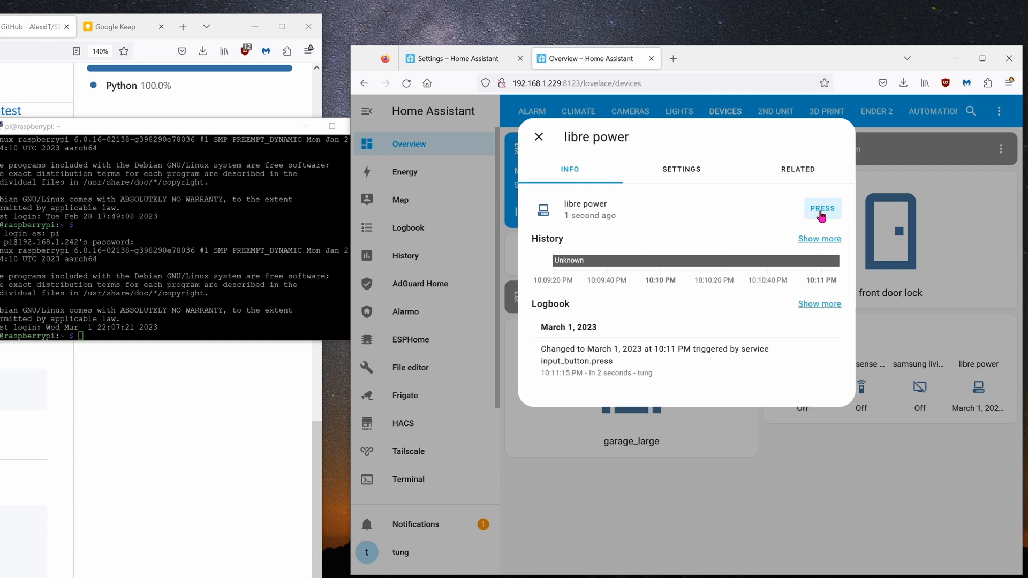
pyautogui.click(821, 209)
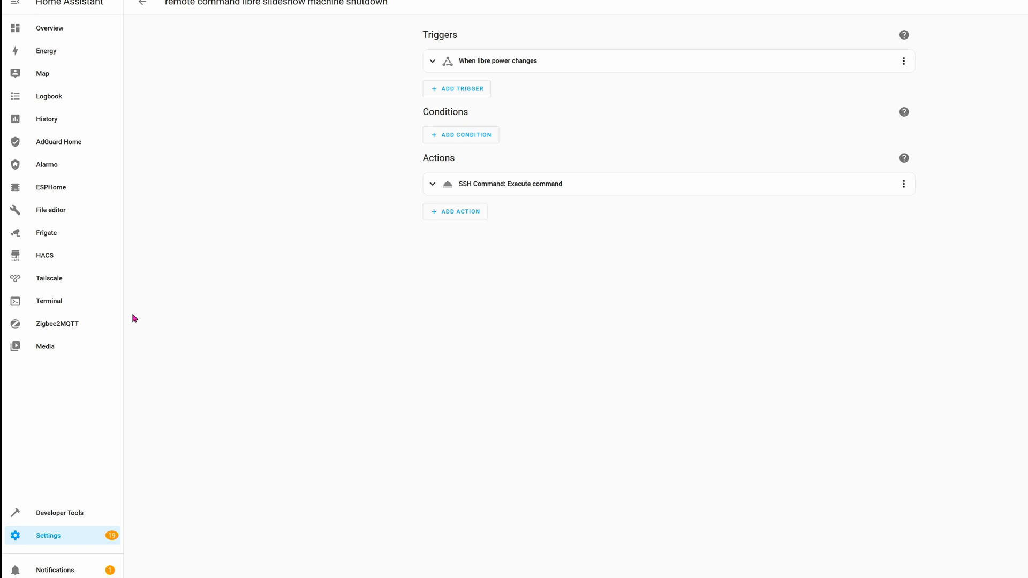
pyautogui.moveTo(80, 521)
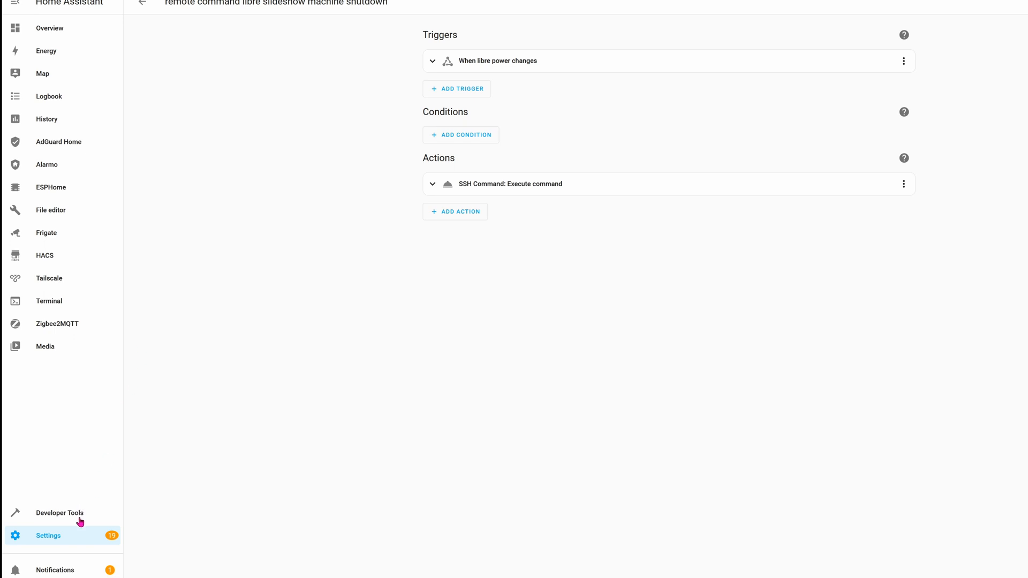
pyautogui.moveTo(199, 487)
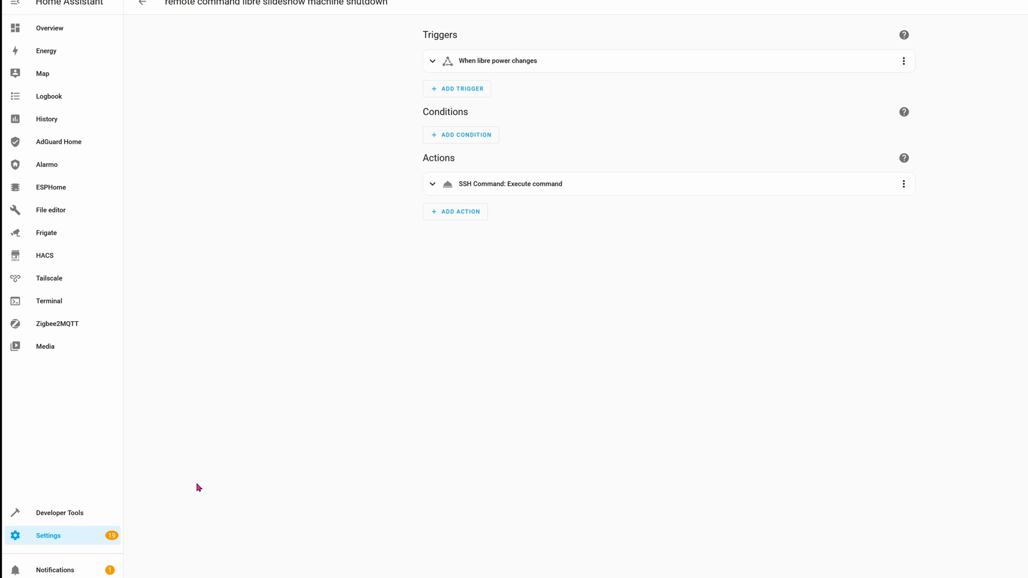
# Go to Settings > Automations & Scenes and start creating a new automation
pyautogui.click(47, 535)
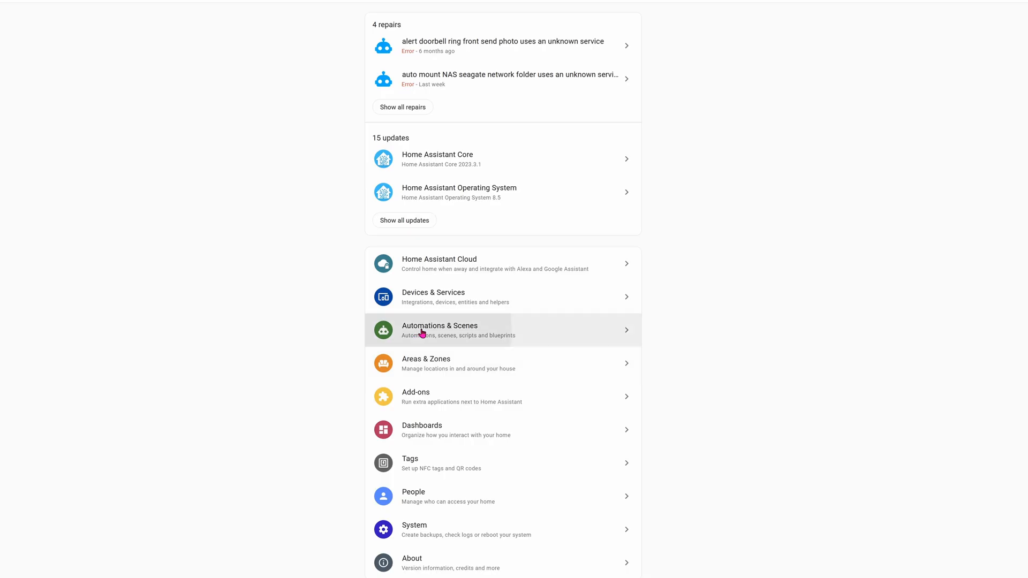
pyautogui.click(439, 330)
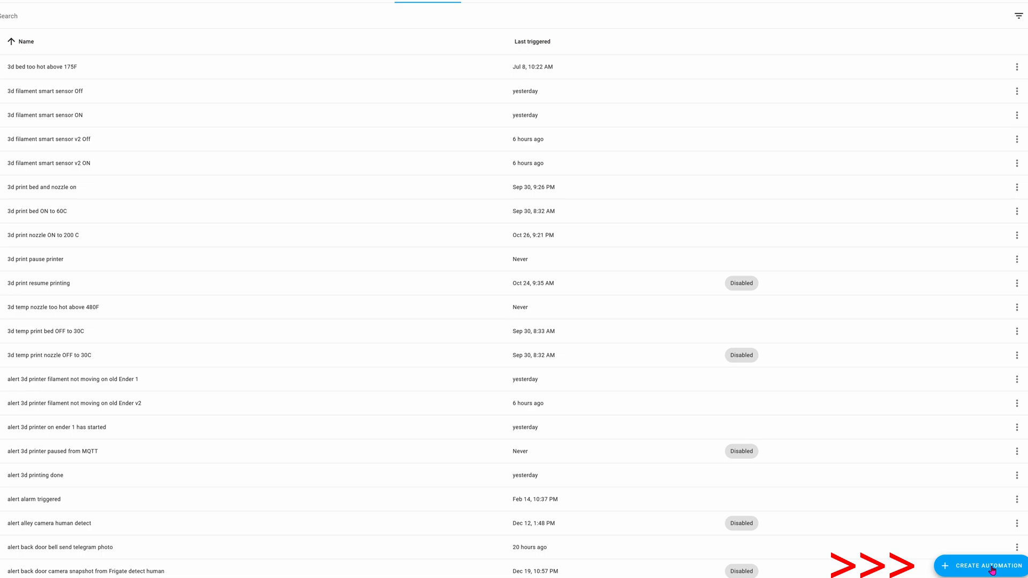
pyautogui.click(982, 565)
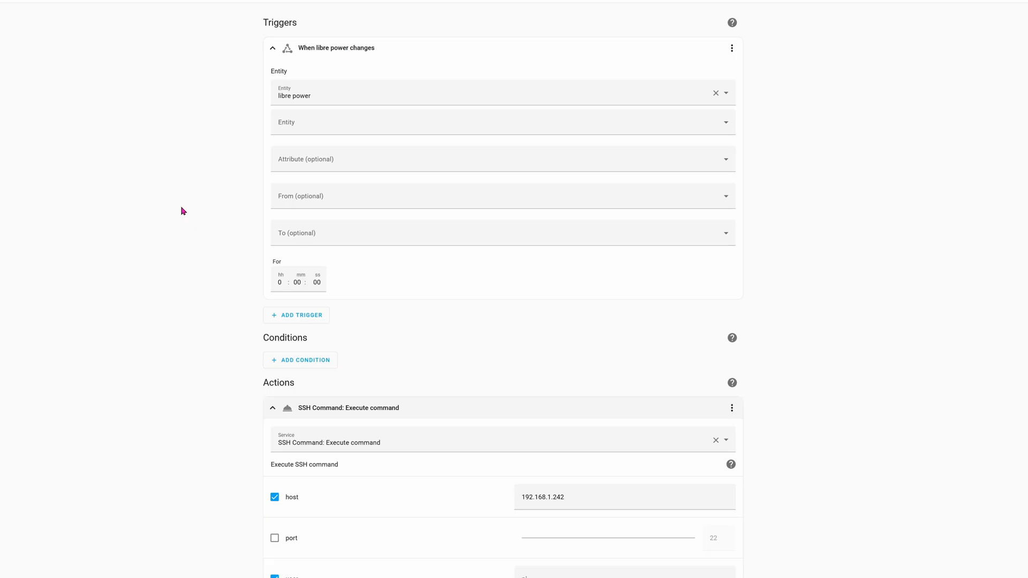
pyautogui.moveTo(313, 318)
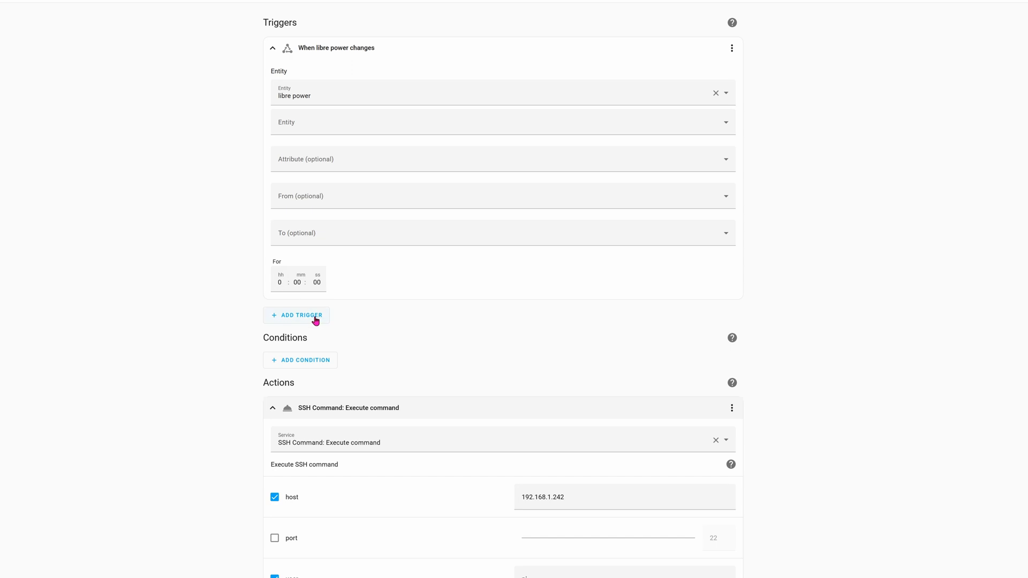
# Add a State trigger watching the libre power button entity
pyautogui.click(297, 315)
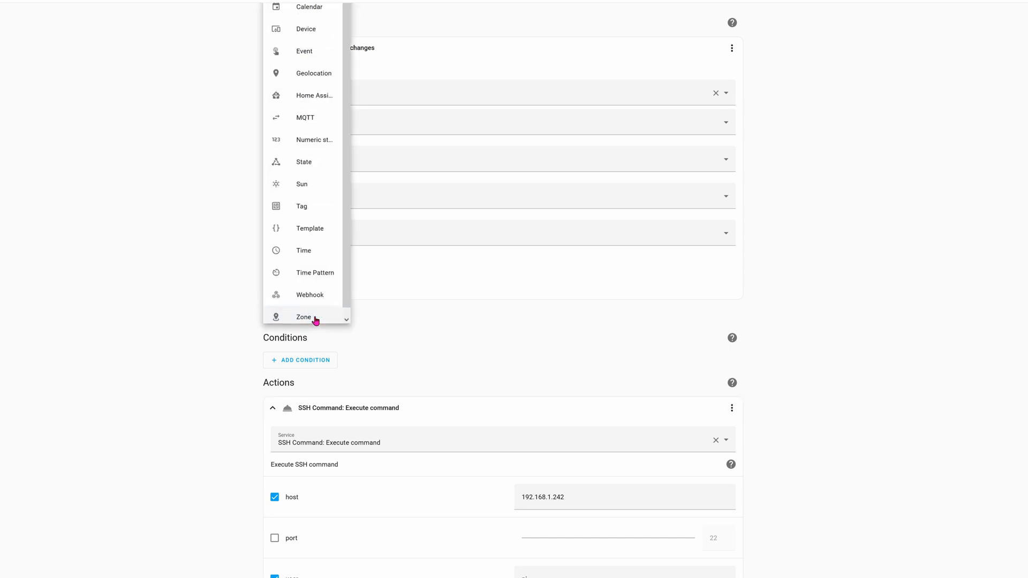
pyautogui.moveTo(322, 171)
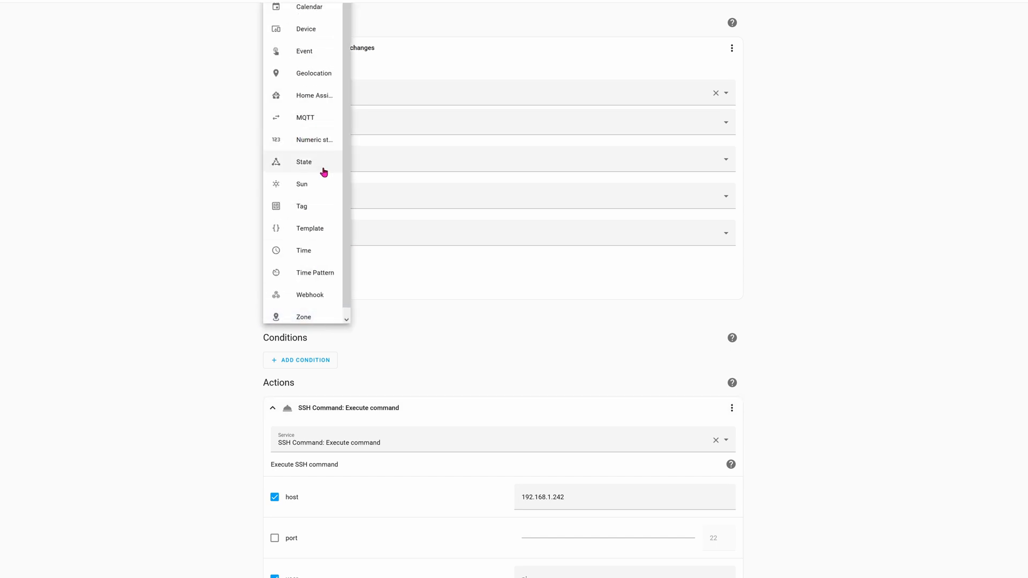
pyautogui.click(303, 162)
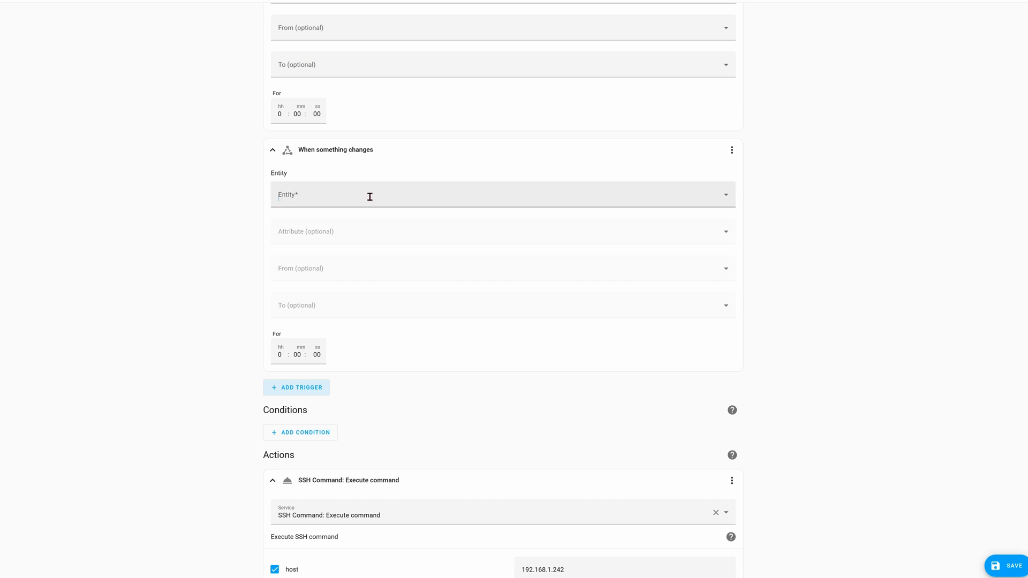
pyautogui.click(459, 194)
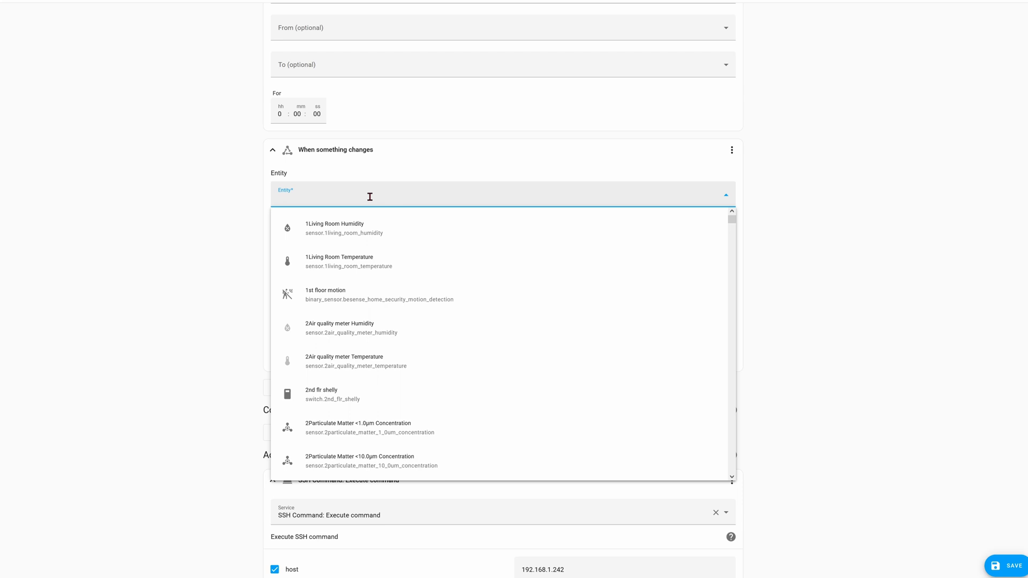
pyautogui.write('libre')
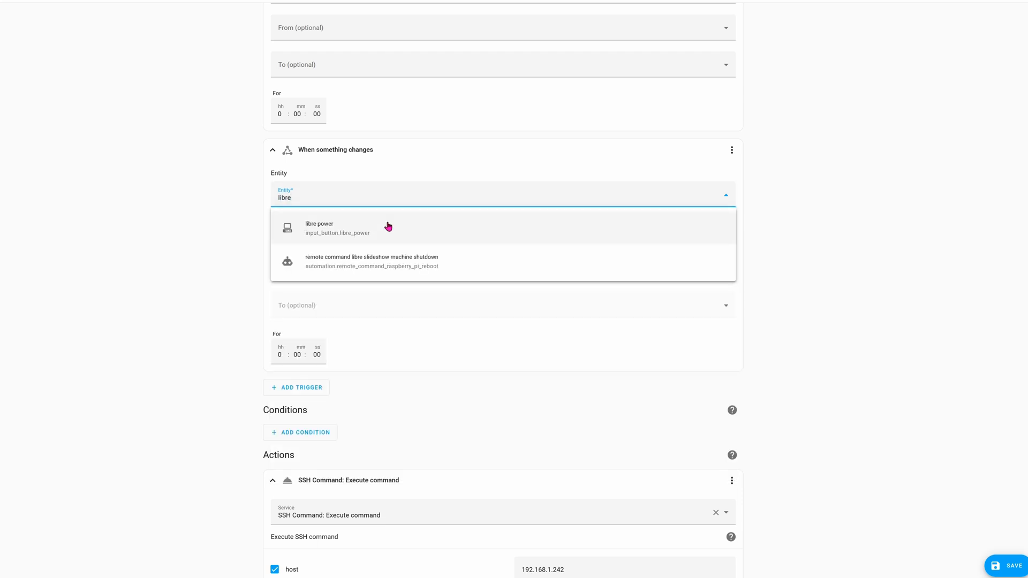
pyautogui.click(319, 227)
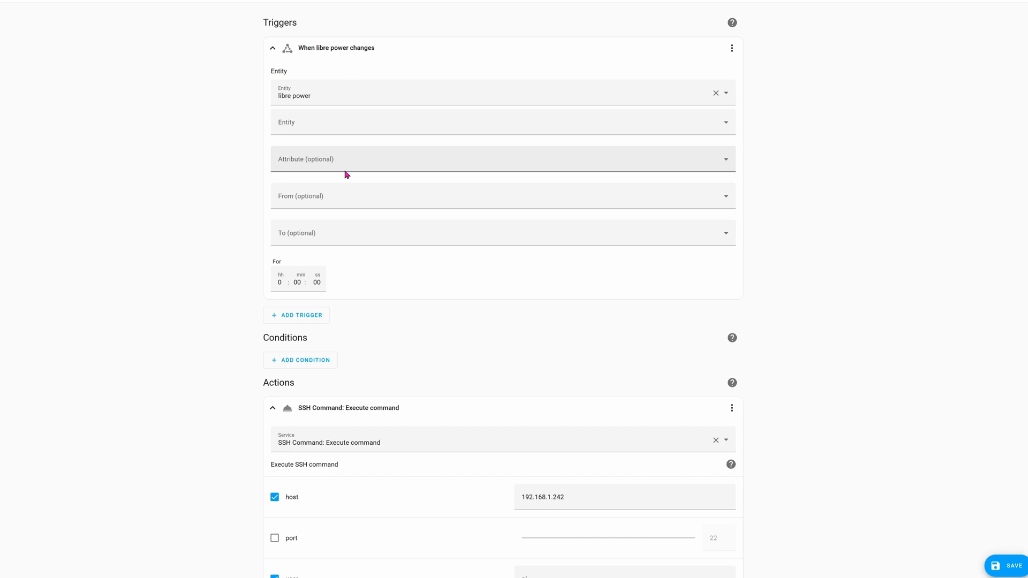
pyautogui.moveTo(353, 200)
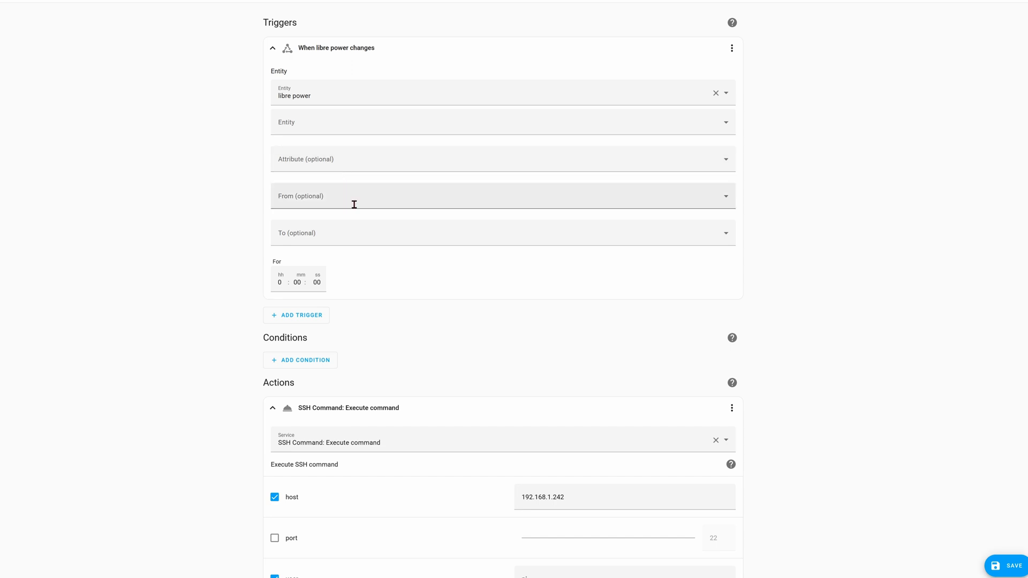
pyautogui.moveTo(354, 227)
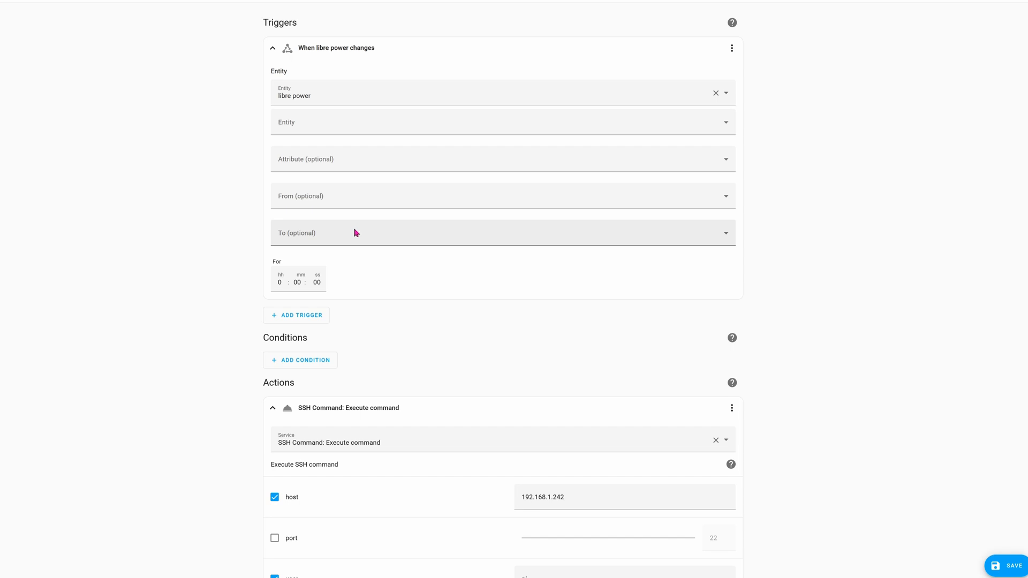
pyautogui.scroll(-3)
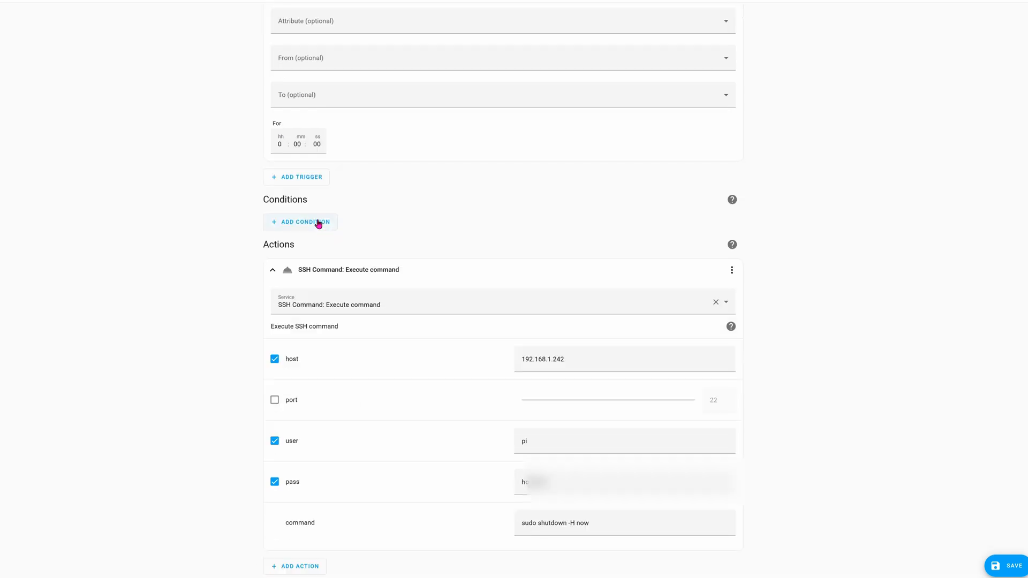
pyautogui.moveTo(469, 334)
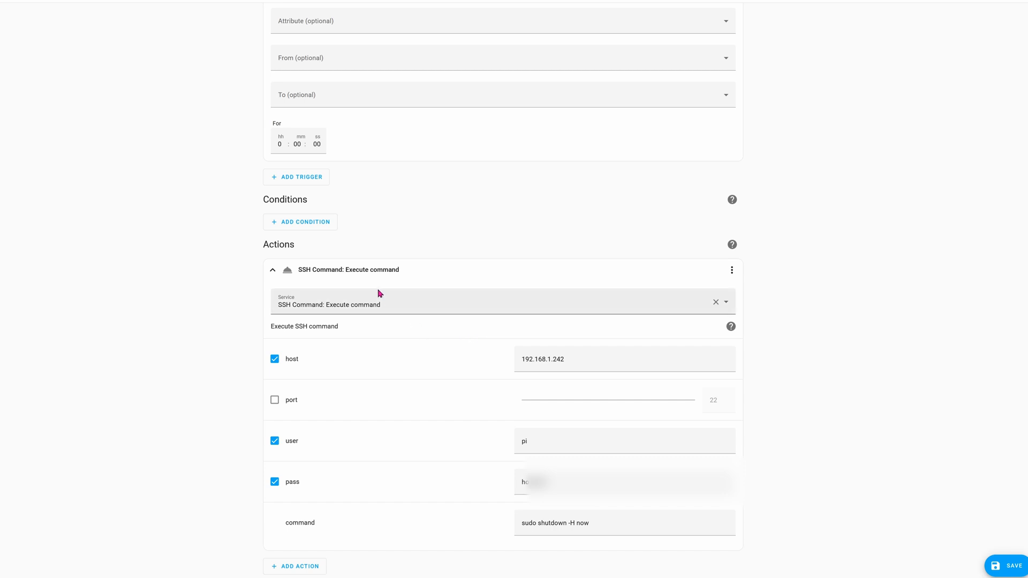
pyautogui.moveTo(348, 300)
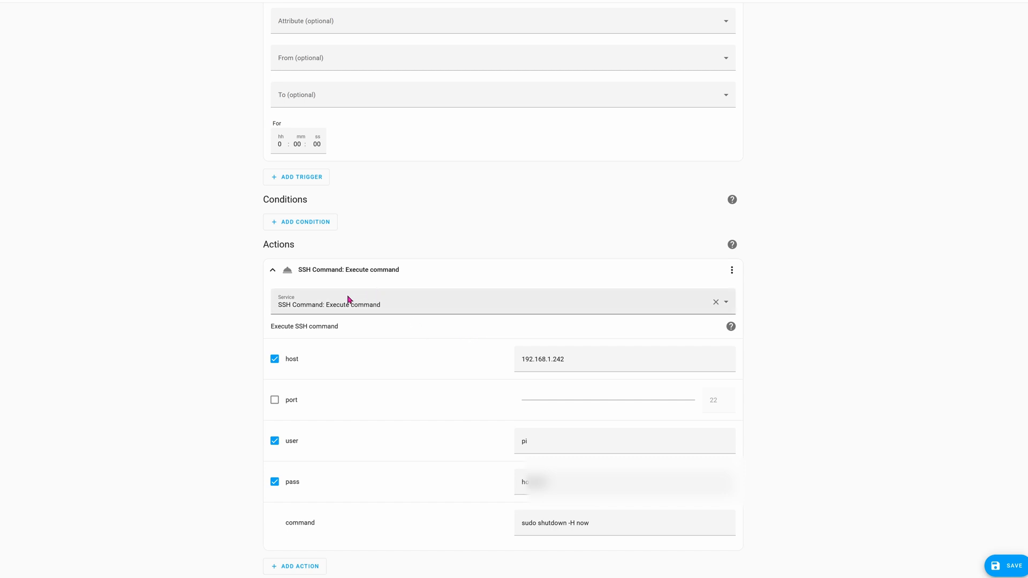
pyautogui.moveTo(292, 320)
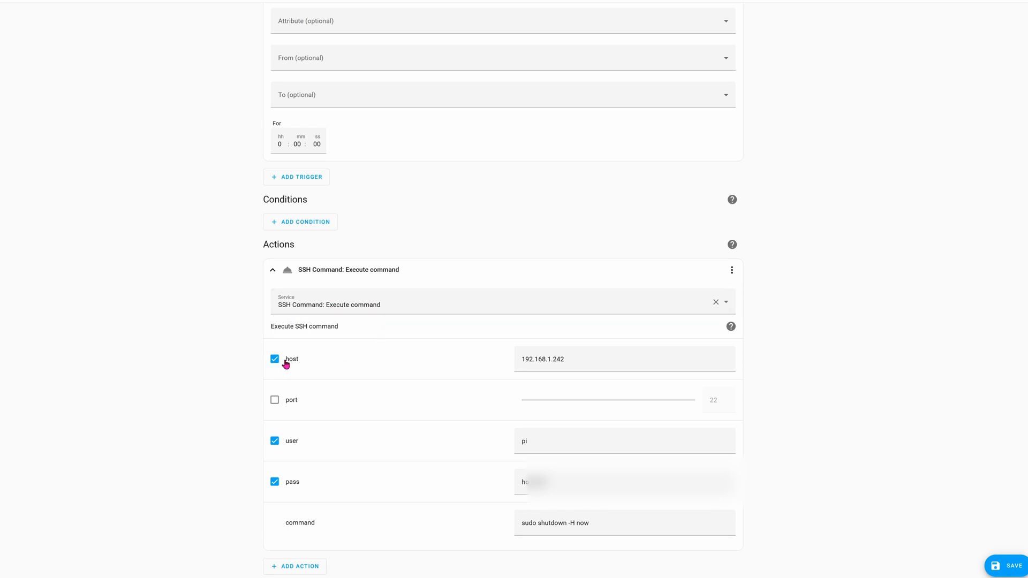
pyautogui.moveTo(306, 468)
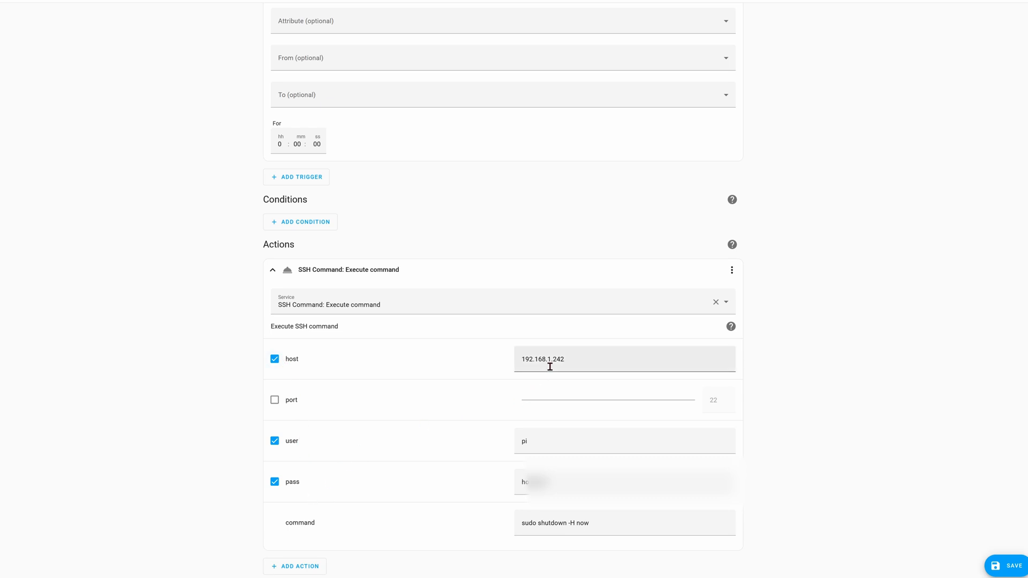
pyautogui.moveTo(584, 370)
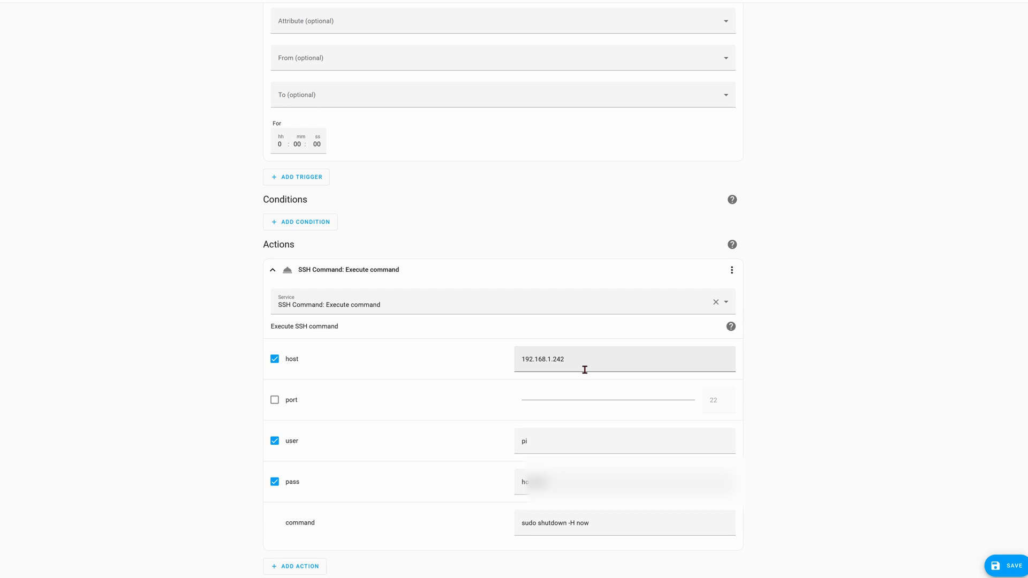